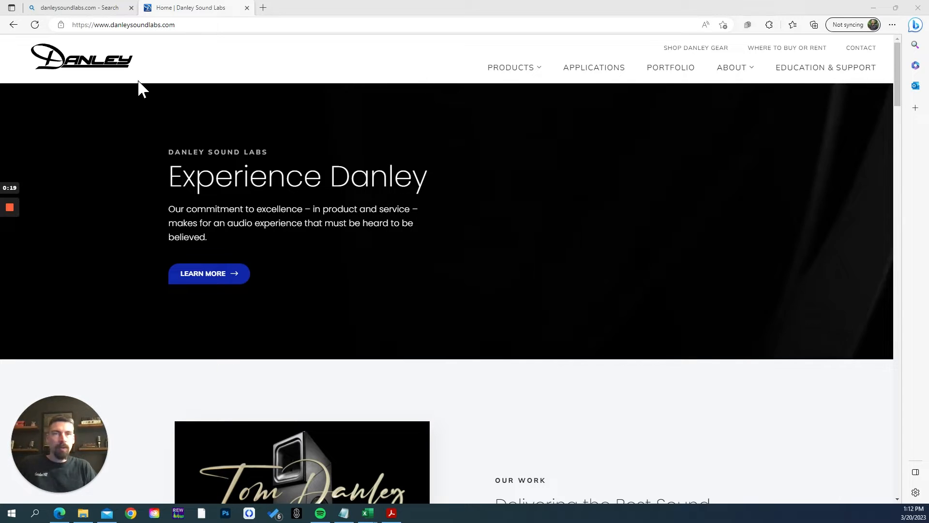
mouse_move(453, 289)
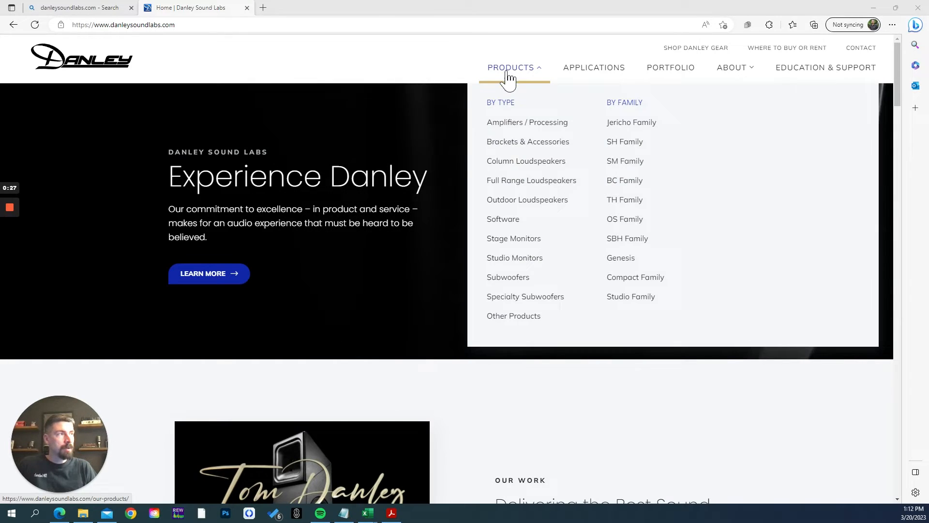
- Open the D14K4-DSP product page under Products > Amplifiers / Processing on Danley's site
click(526, 122)
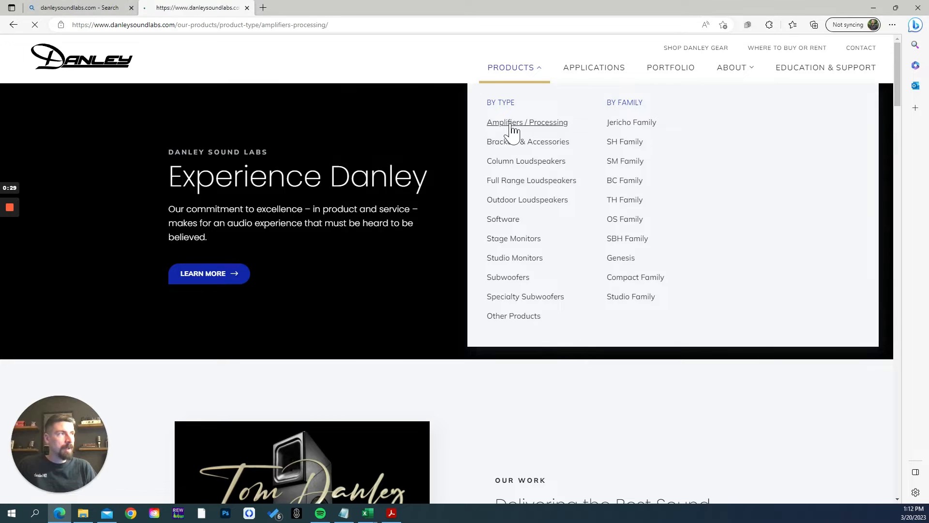
click(527, 122)
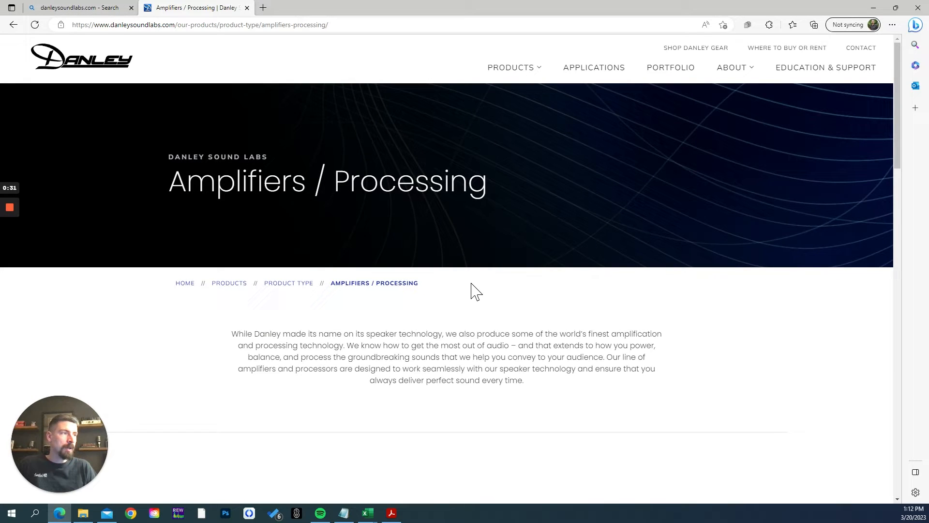
scroll(down, 3)
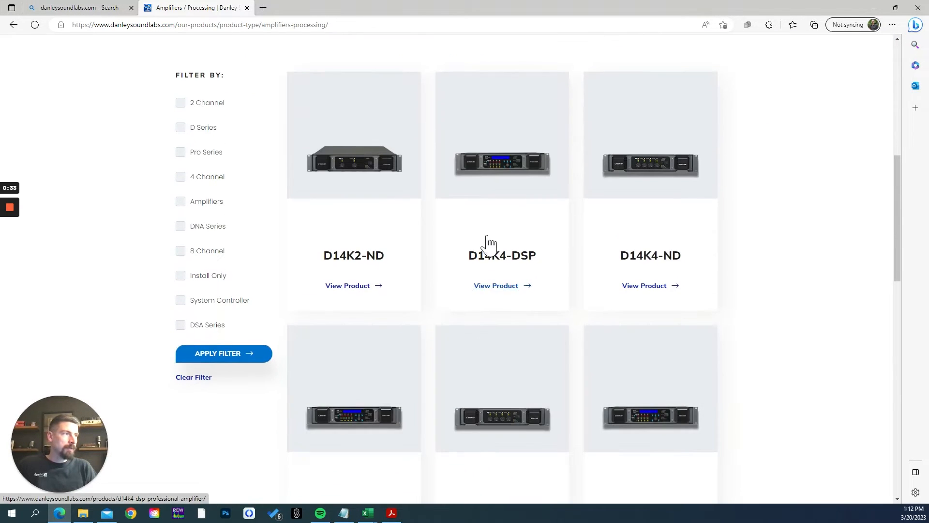
scroll(down, 3)
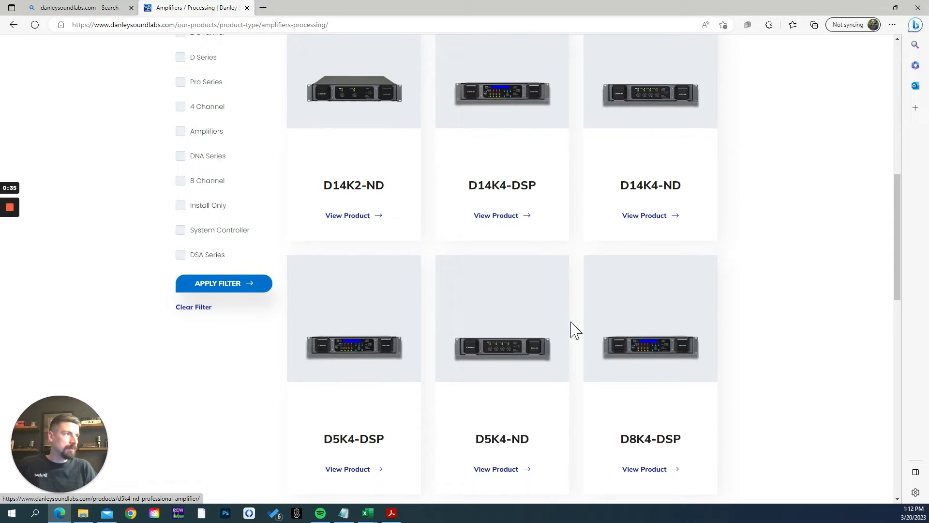
click(496, 215)
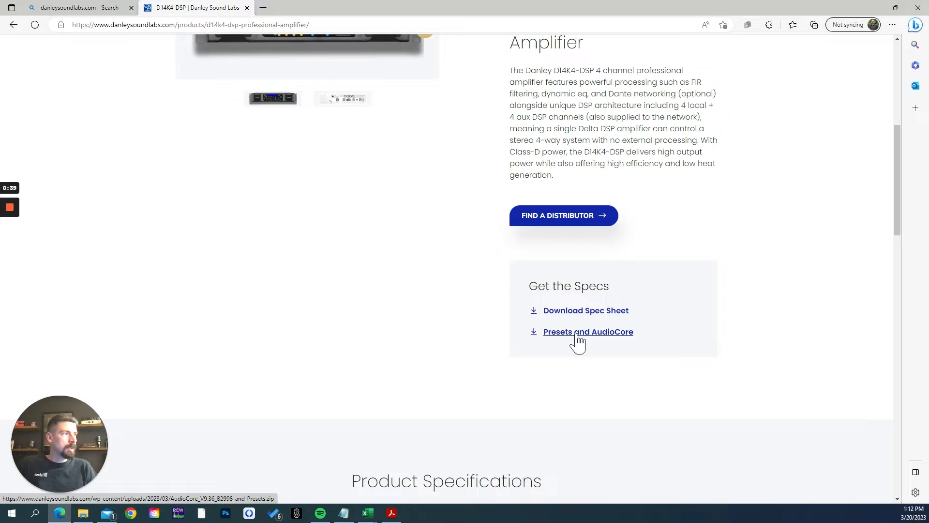
mouse_move(569, 341)
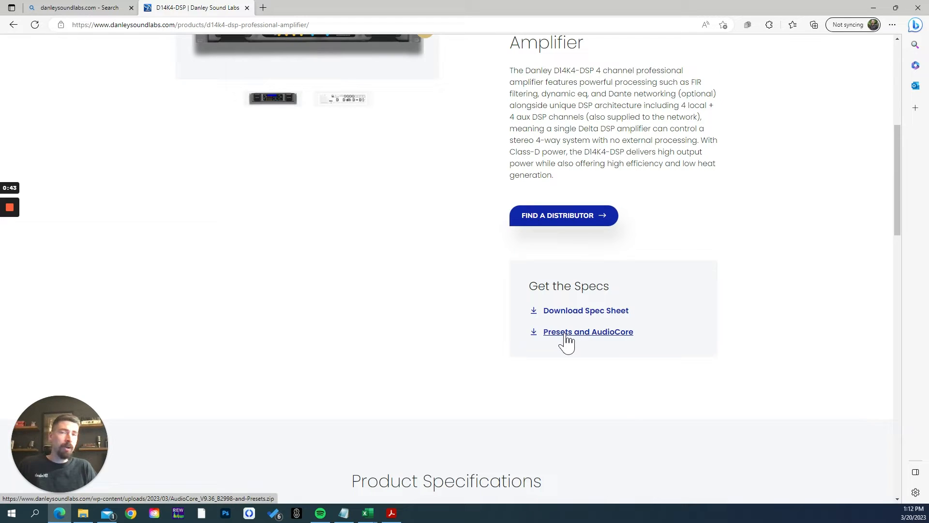
- Download the Presets and AudioCore zip, extract it to Downloads, and select AudioCore_V9.36_B2998
click(588, 331)
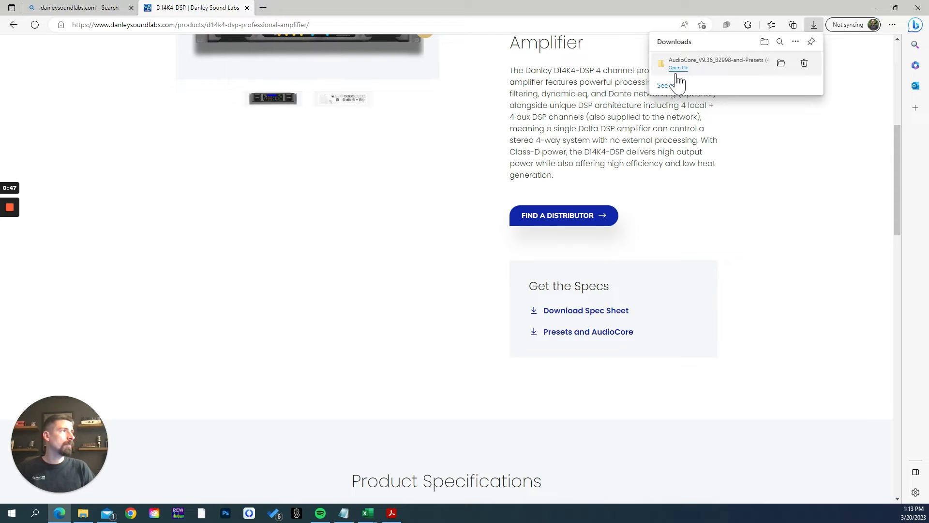
mouse_move(678, 71)
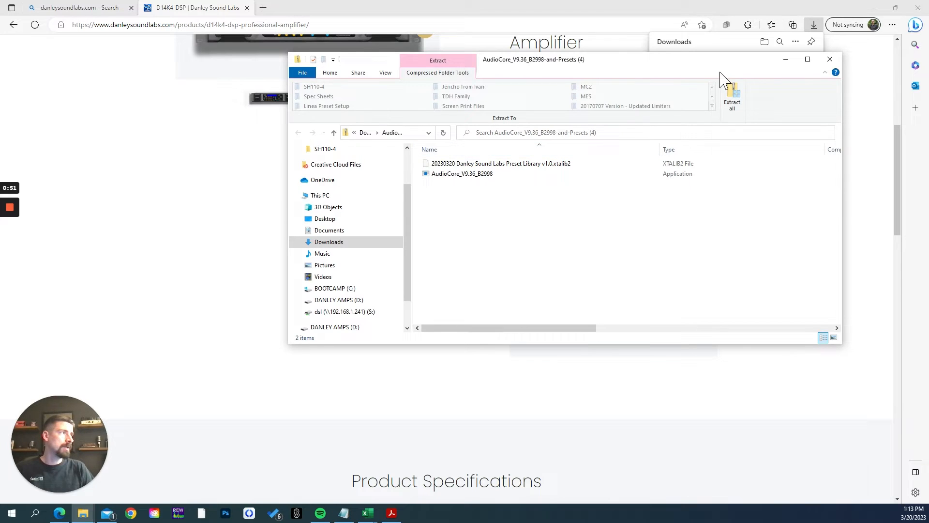
mouse_move(705, 110)
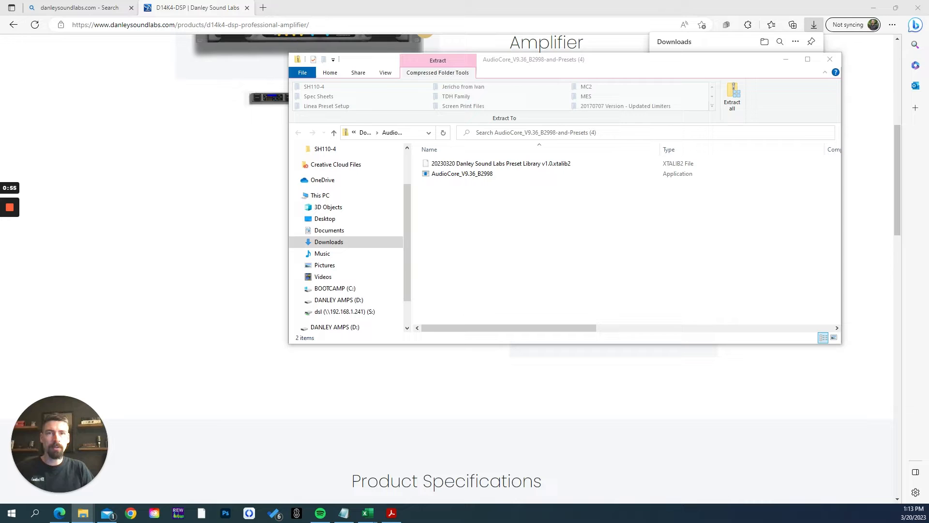
click(732, 95)
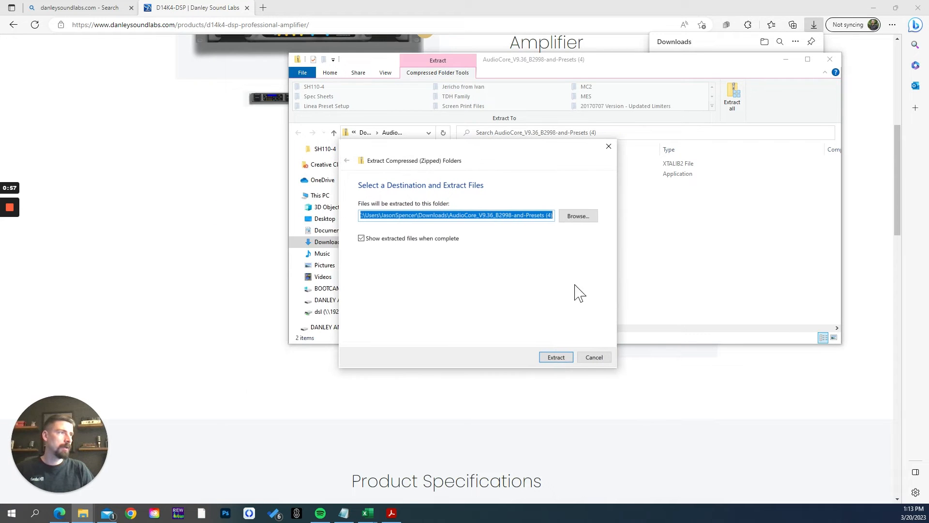
click(555, 357)
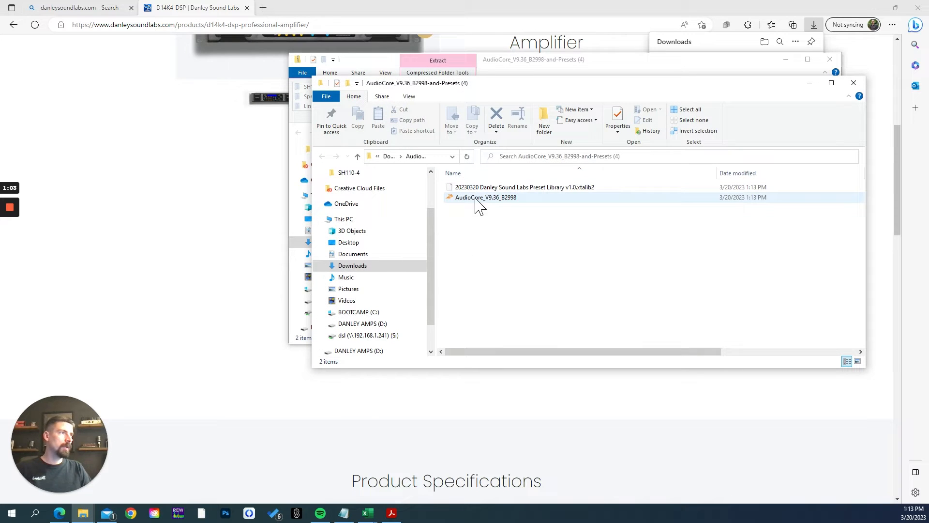
mouse_move(526, 187)
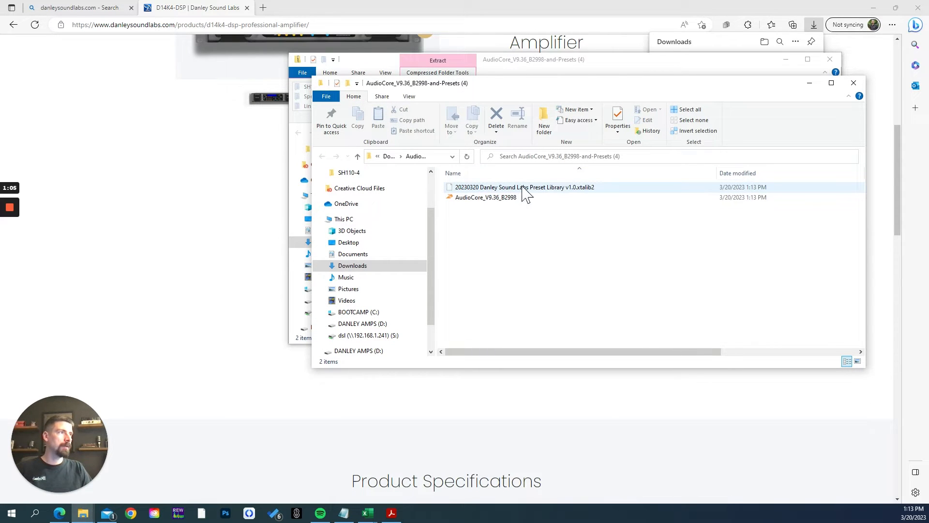
mouse_move(661, 95)
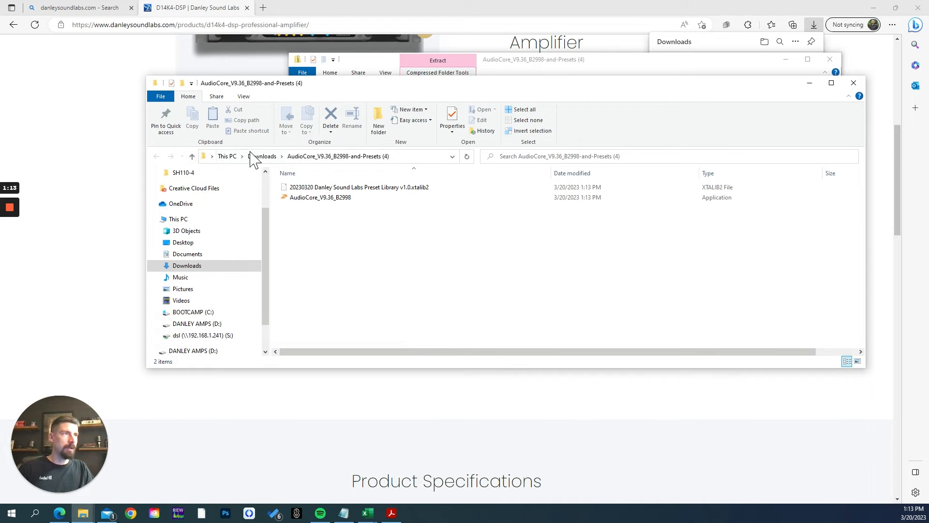
mouse_move(319, 215)
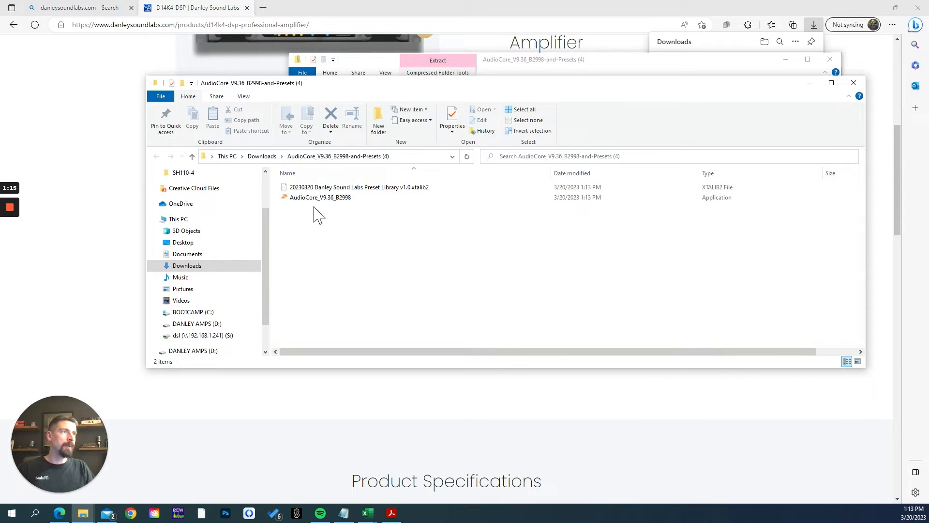
click(320, 198)
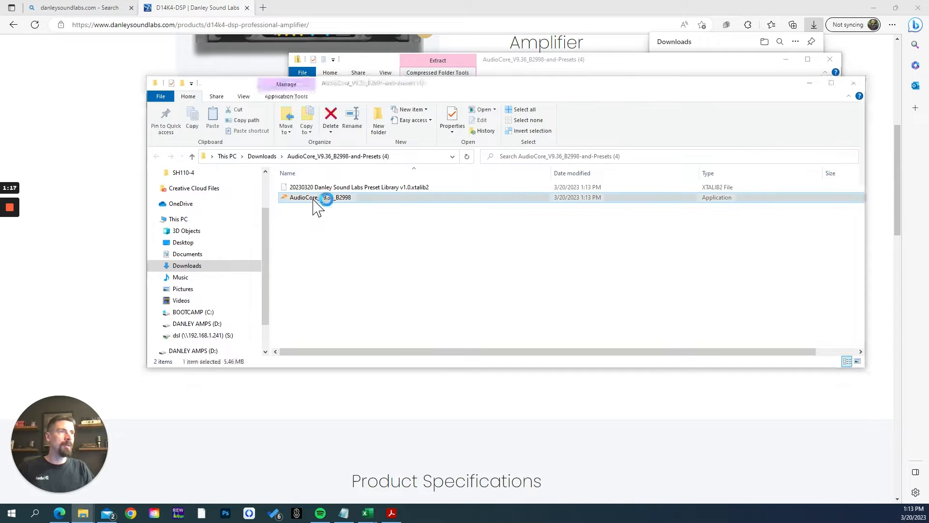
- Launch AudioCore past the unrecognized-app warning and allow firewall access on private and public networks
double_click(320, 197)
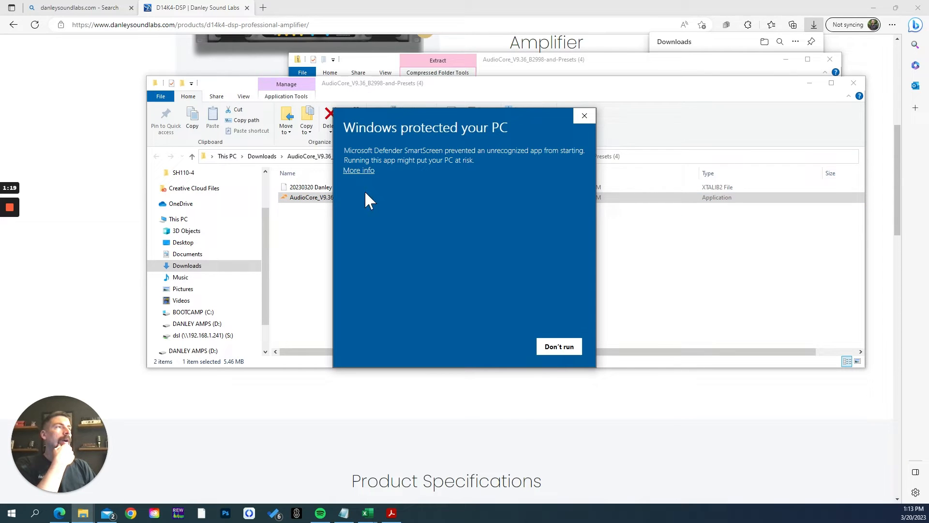
click(558, 346)
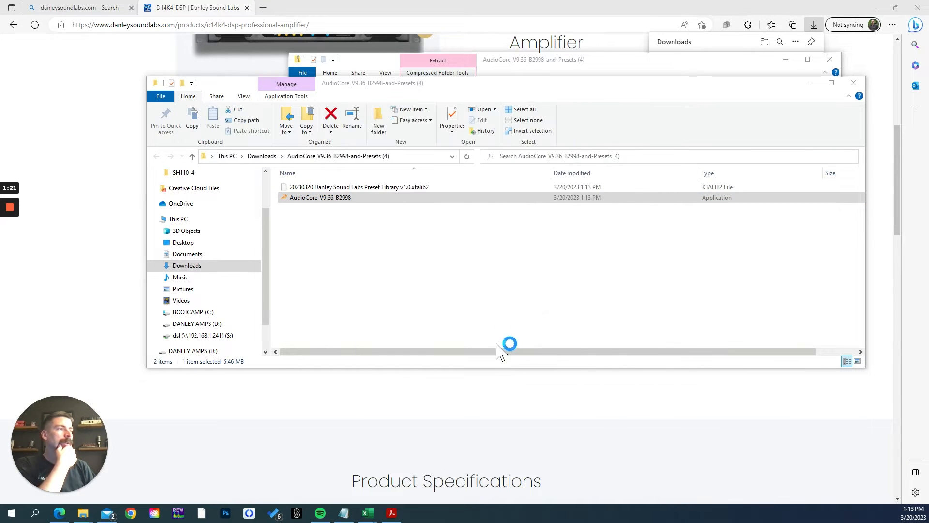
double_click(320, 197)
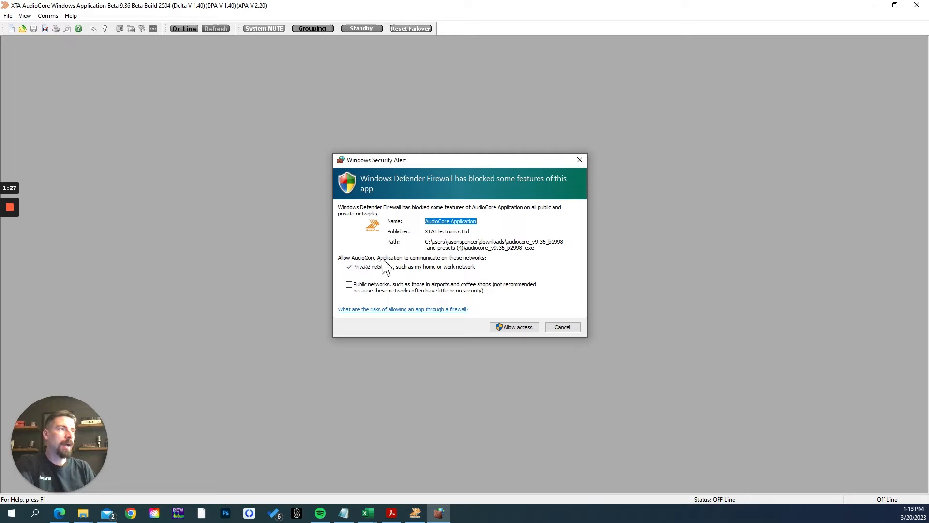
mouse_move(351, 288)
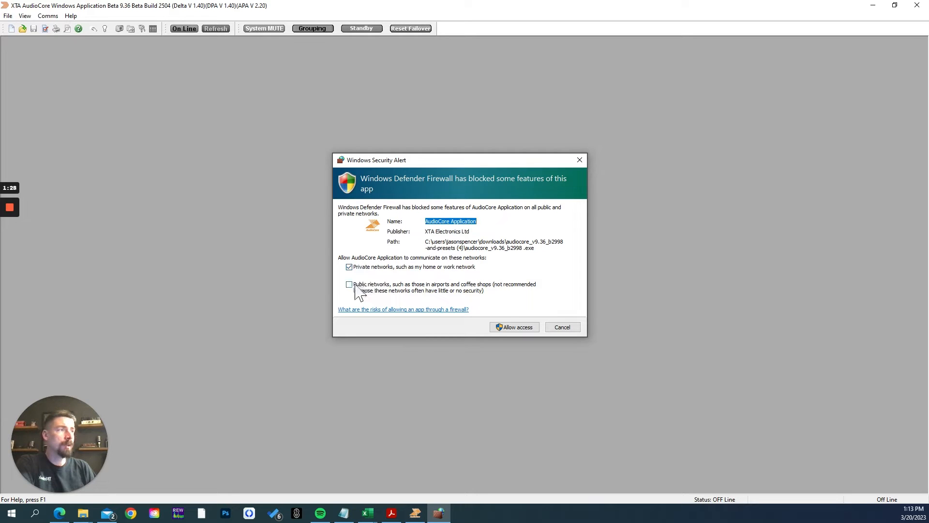
click(349, 285)
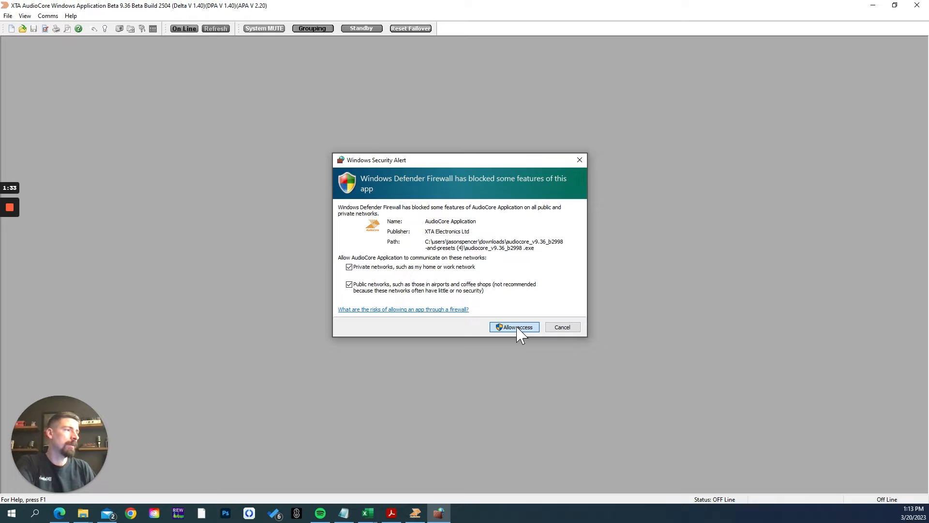
click(514, 327)
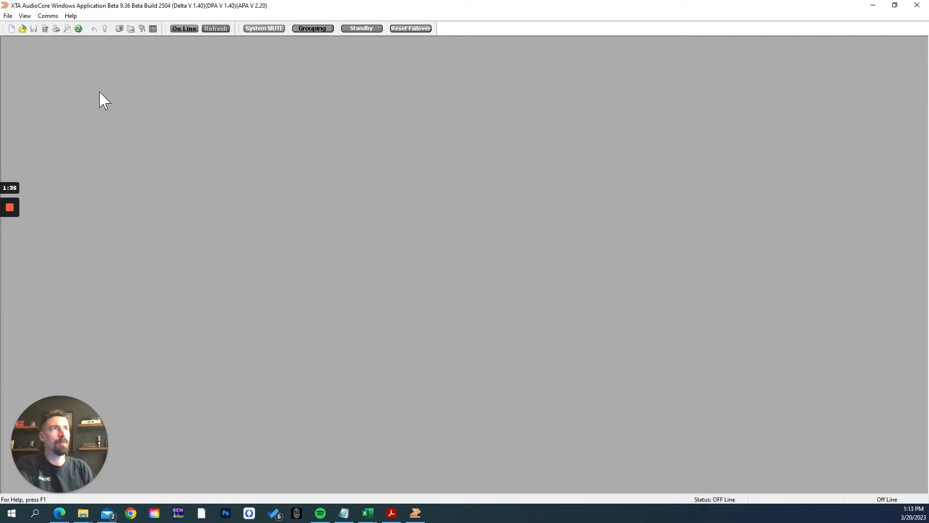
mouse_move(654, 168)
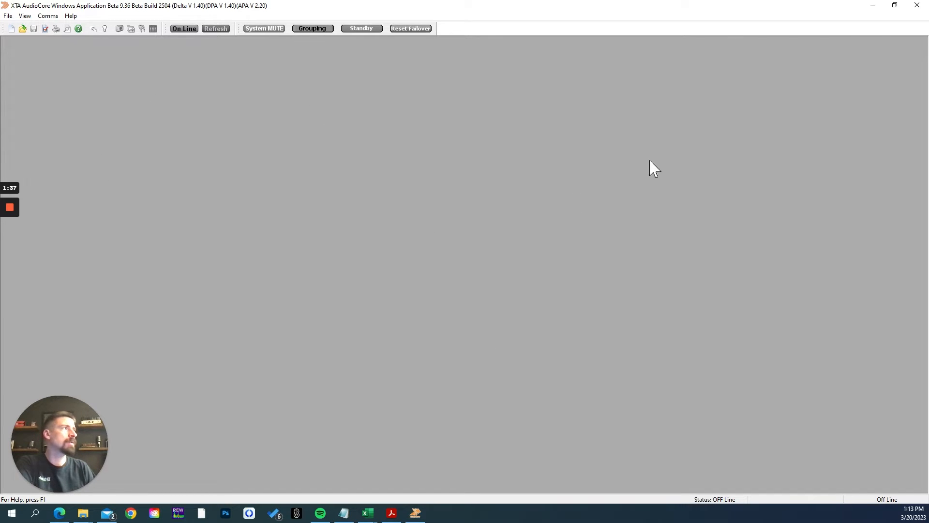
mouse_move(437, 183)
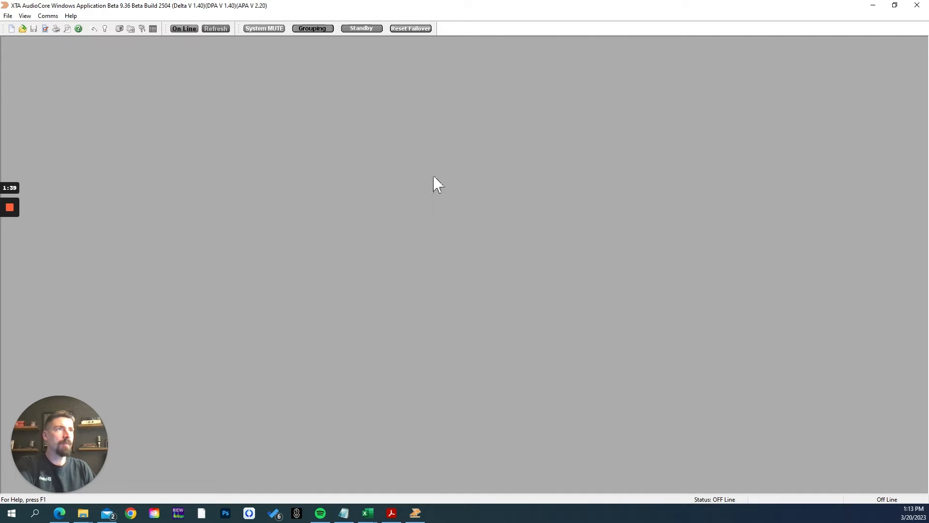
mouse_move(365, 100)
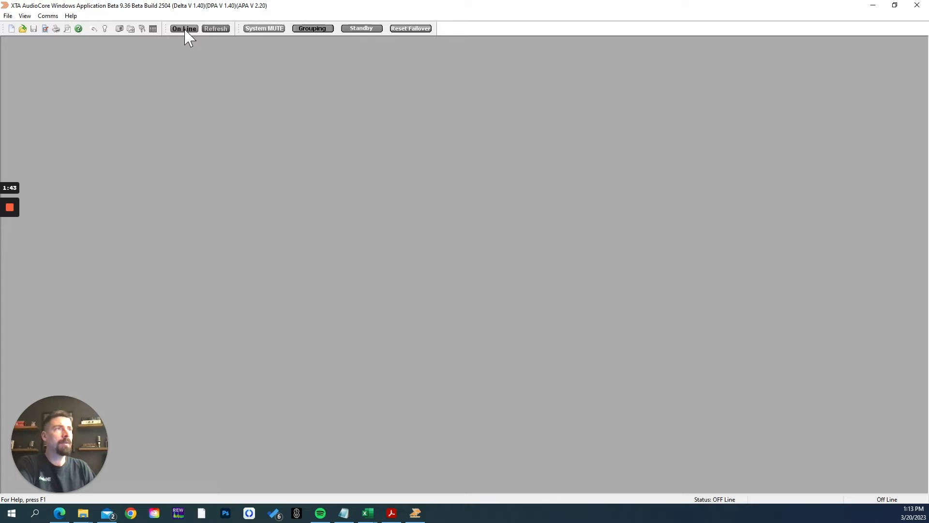
- Scan the network on all four adaptors until '1 Unit found' appears
click(184, 28)
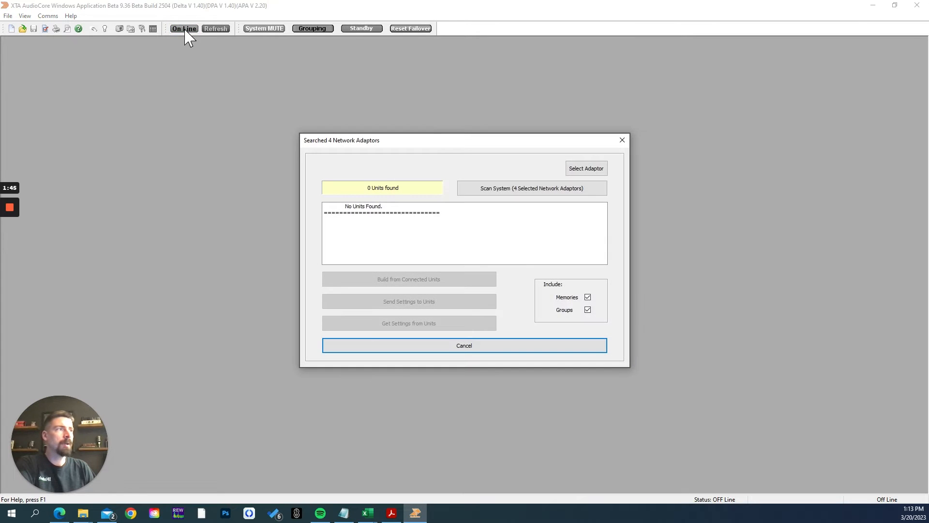
mouse_move(510, 226)
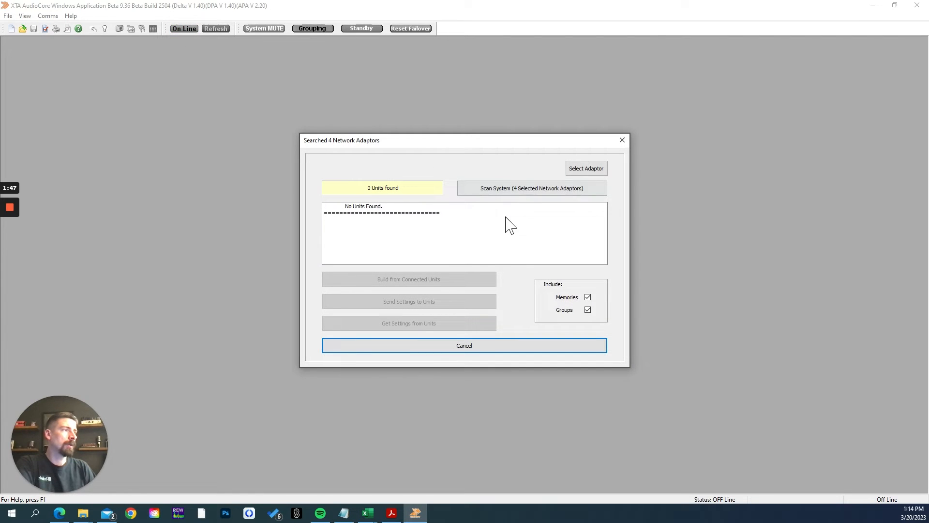
mouse_move(586, 168)
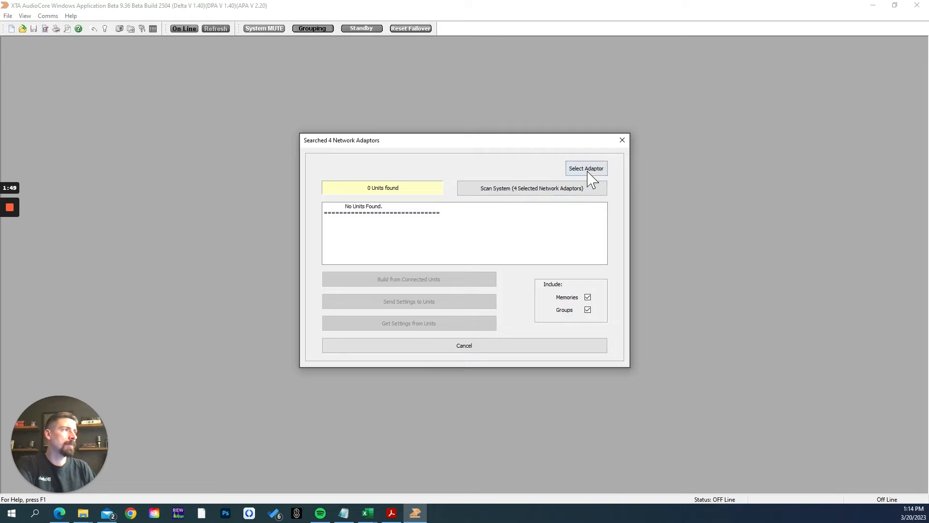
click(586, 168)
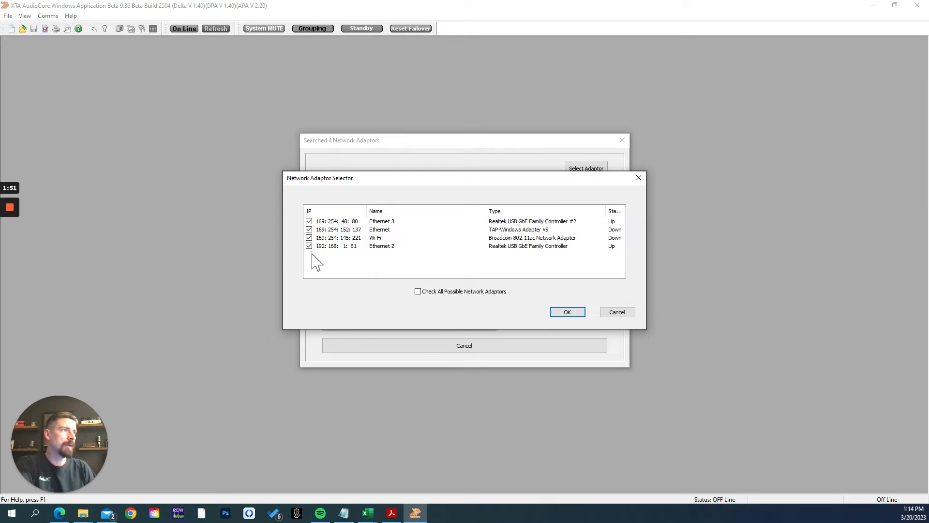
click(566, 312)
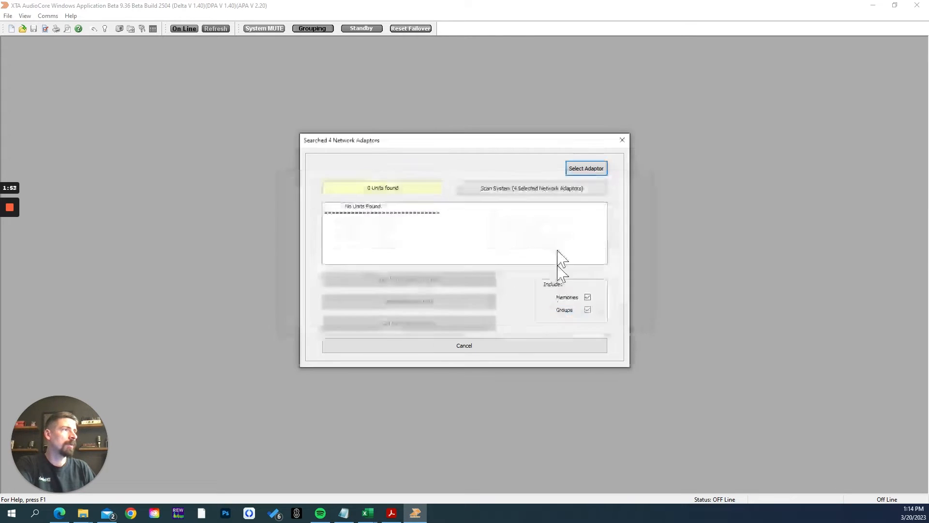
click(531, 188)
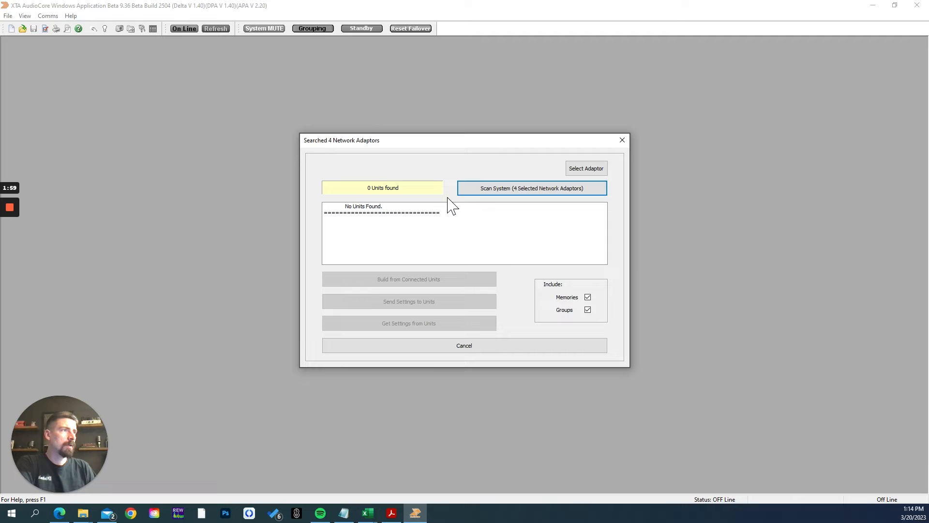
click(531, 188)
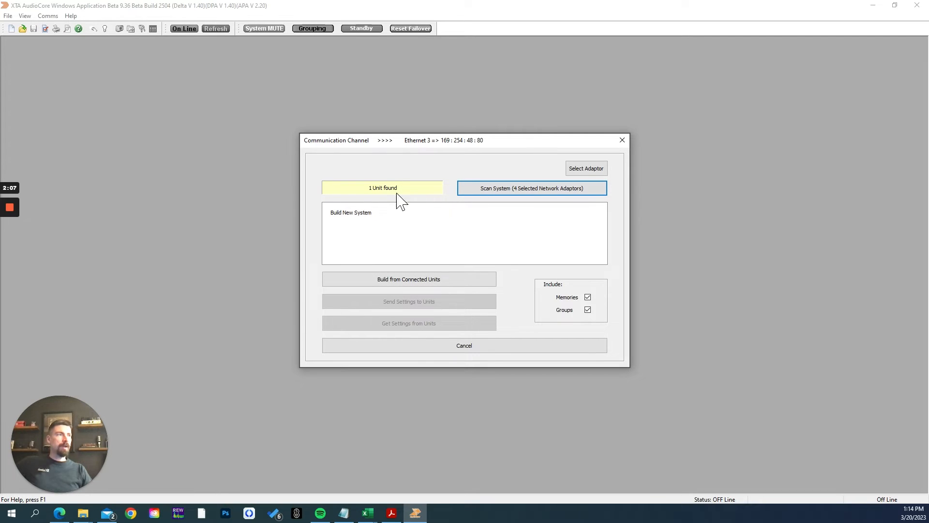
mouse_move(424, 195)
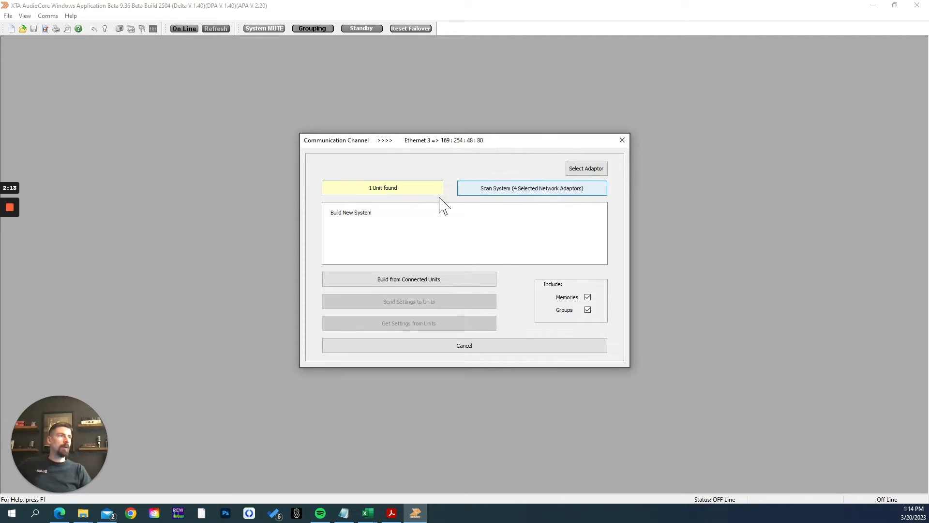
mouse_move(396, 265)
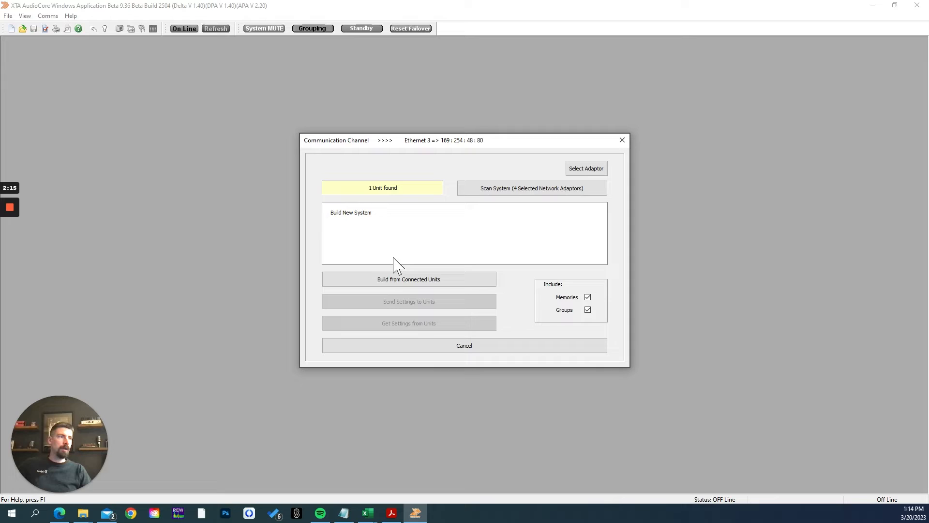
- Build a system from the found unit, loading memories from Unit ID 1
click(409, 279)
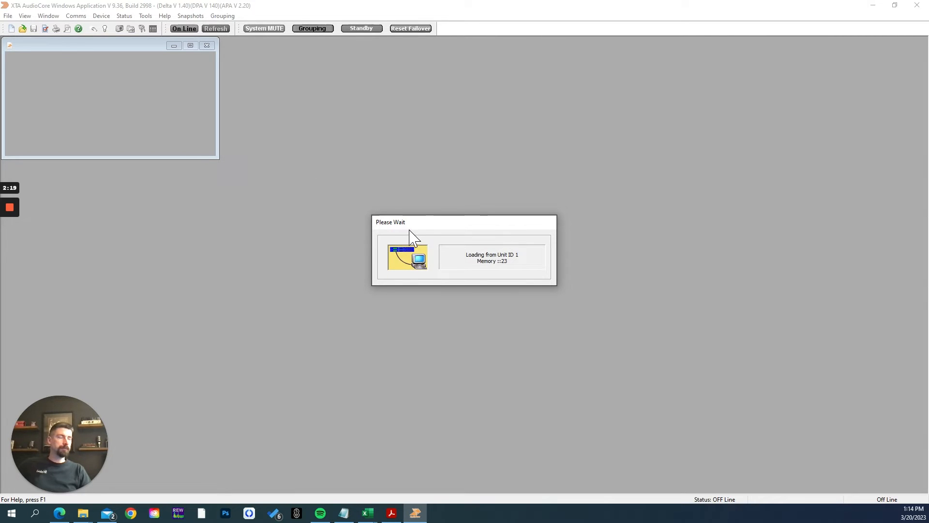
mouse_move(357, 343)
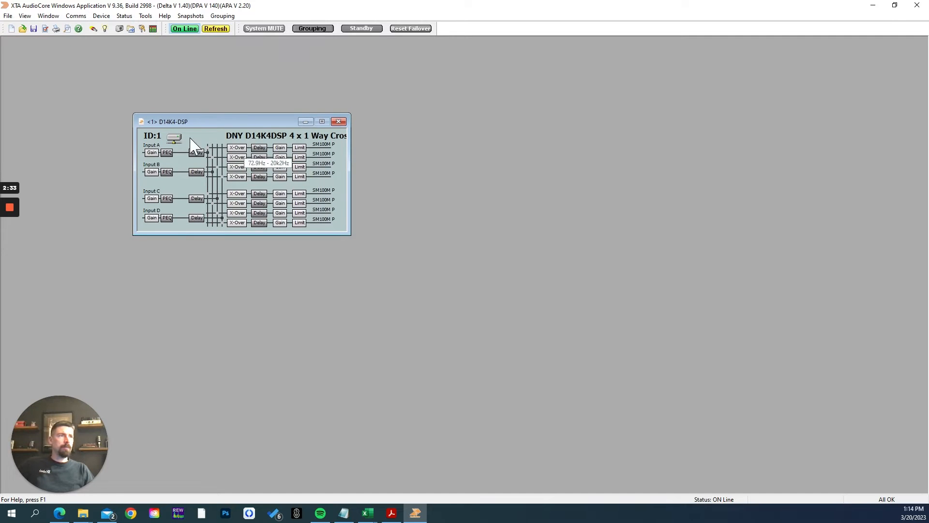
mouse_move(350, 205)
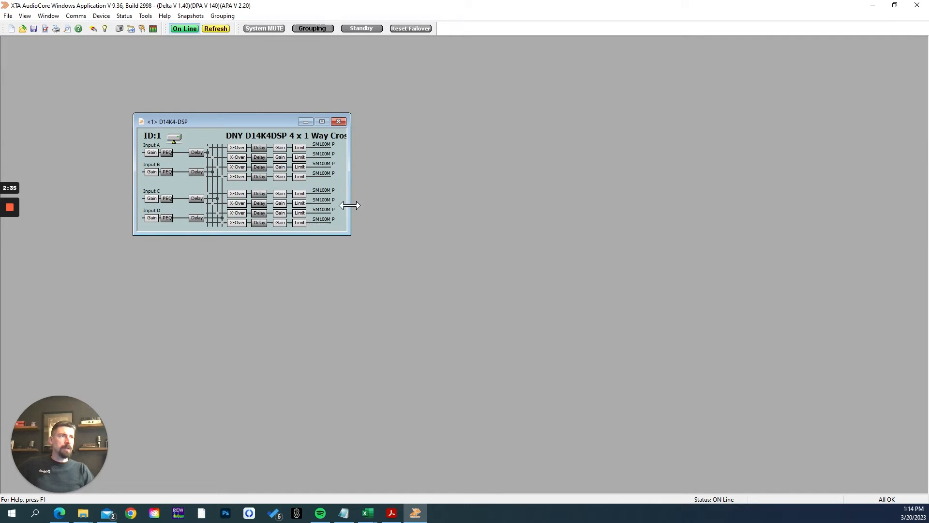
mouse_move(333, 235)
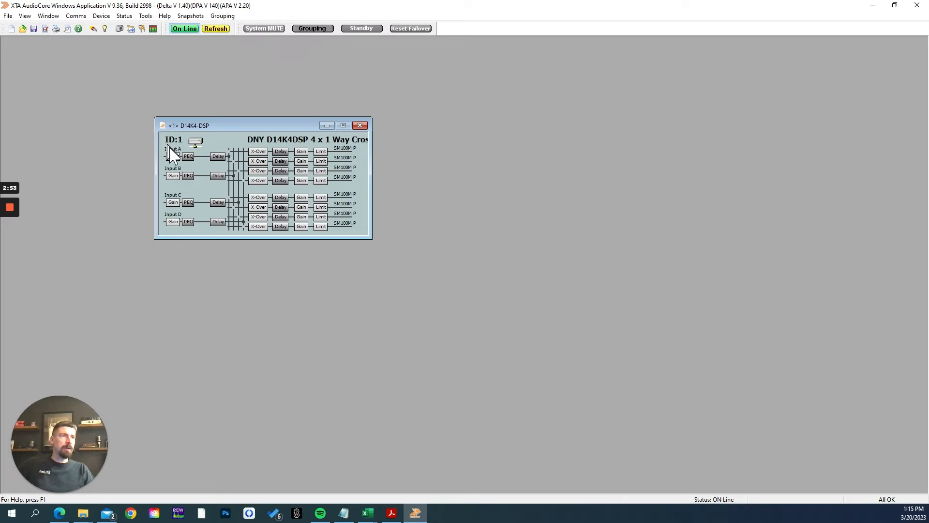
mouse_move(261, 157)
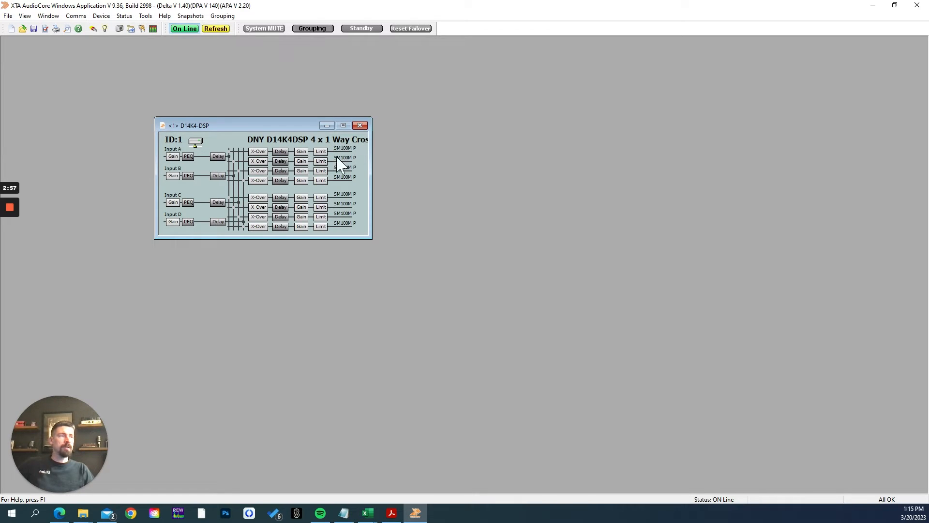
mouse_move(367, 130)
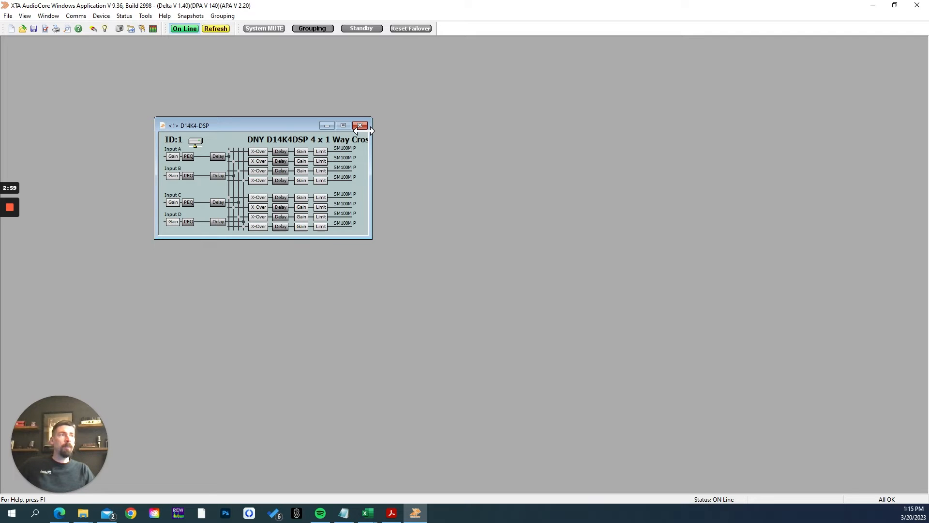
mouse_move(248, 140)
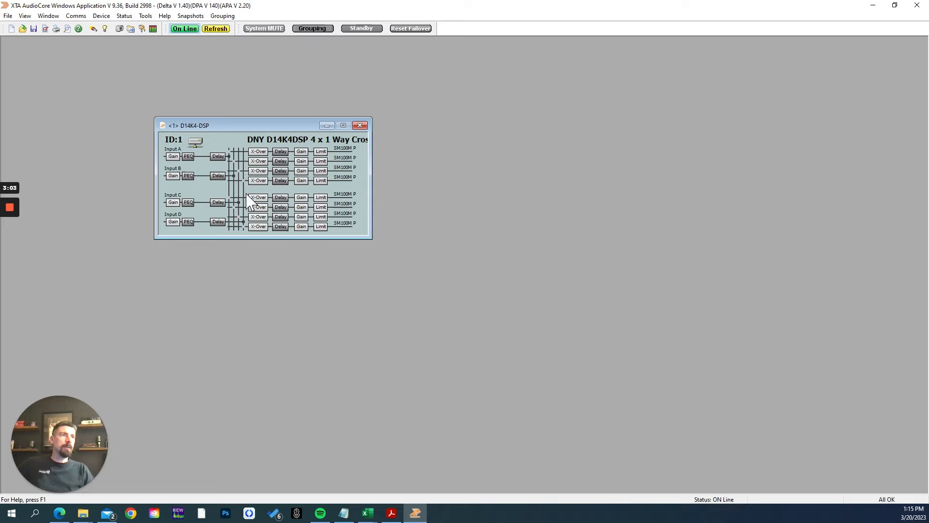
mouse_move(214, 134)
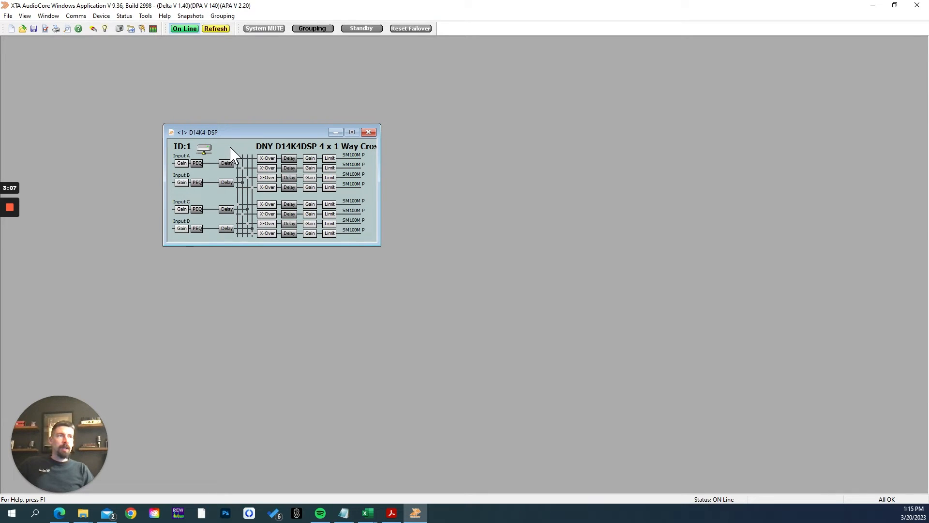
- Bring up the context menu for the D14K4-DSP's first output X-Over block
right_click(227, 163)
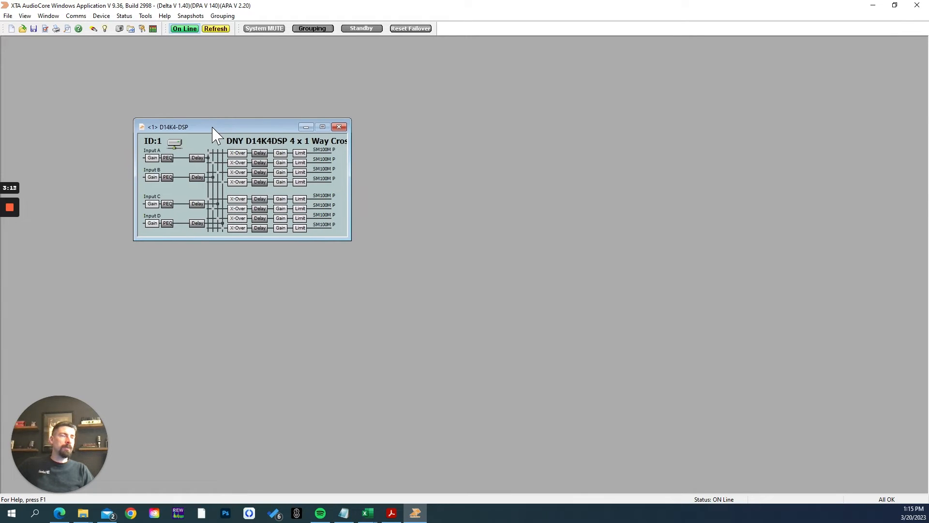
mouse_move(238, 153)
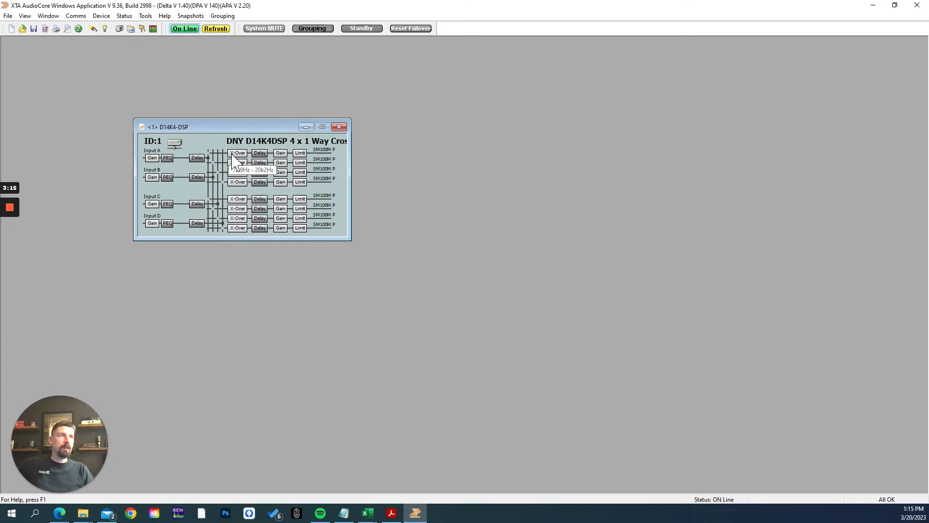
right_click(237, 157)
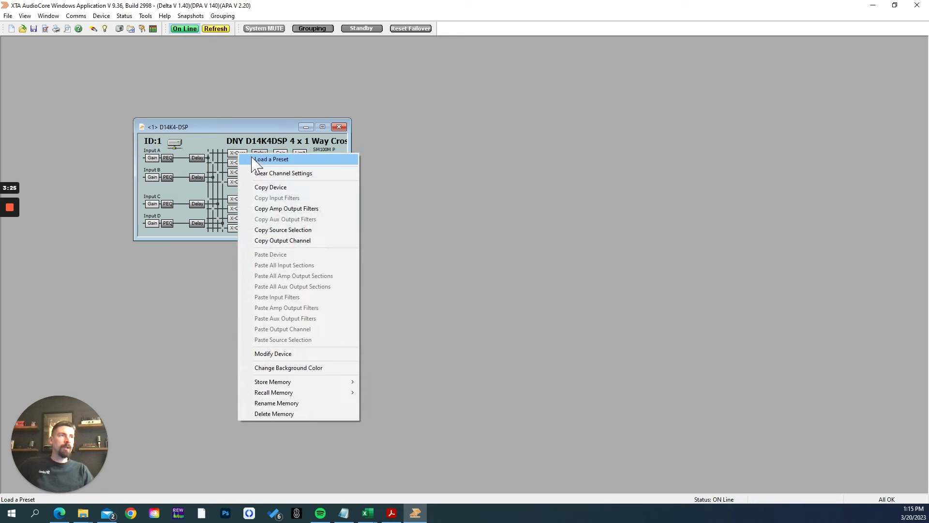
- Choose Load a Preset to bring up the Preset Selection dialog
click(271, 159)
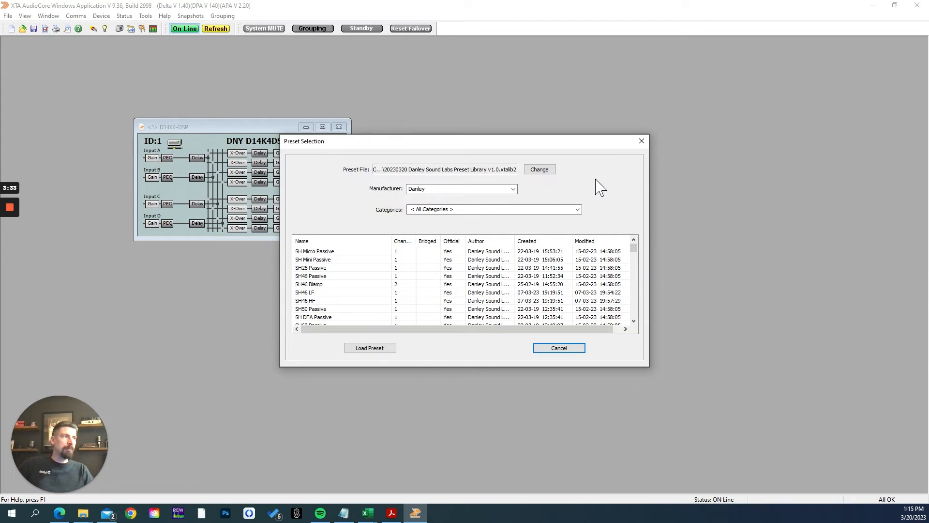
mouse_move(437, 177)
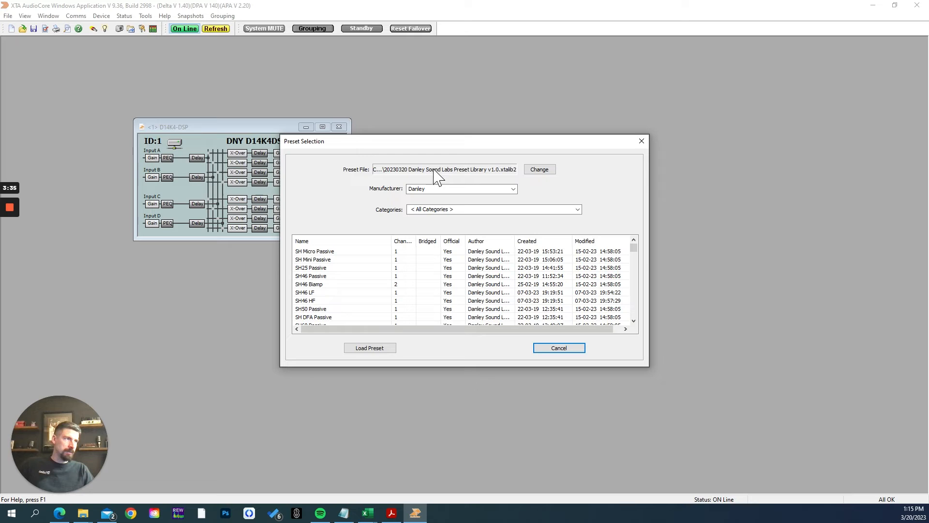
- Set the preset folder to 'AudioCore presets (4)' and pick the 20230320 Danley library file
click(539, 169)
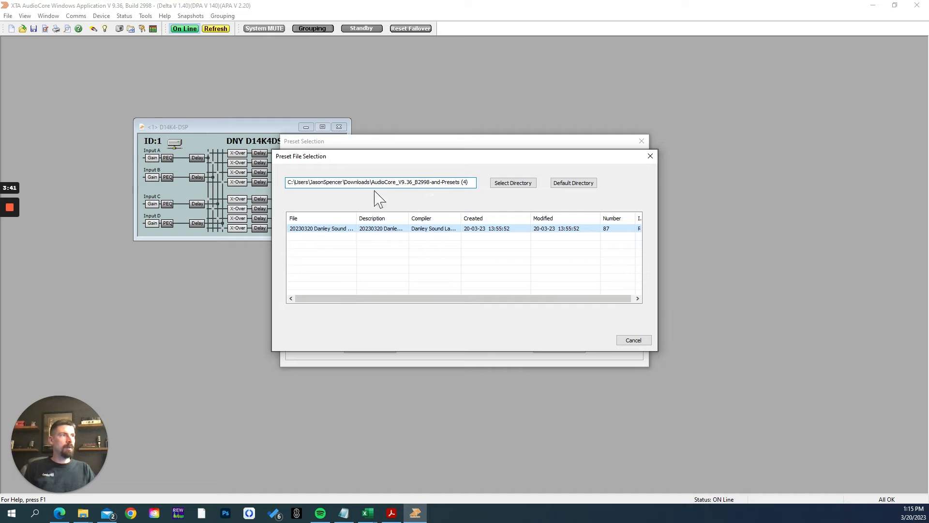
mouse_move(404, 208)
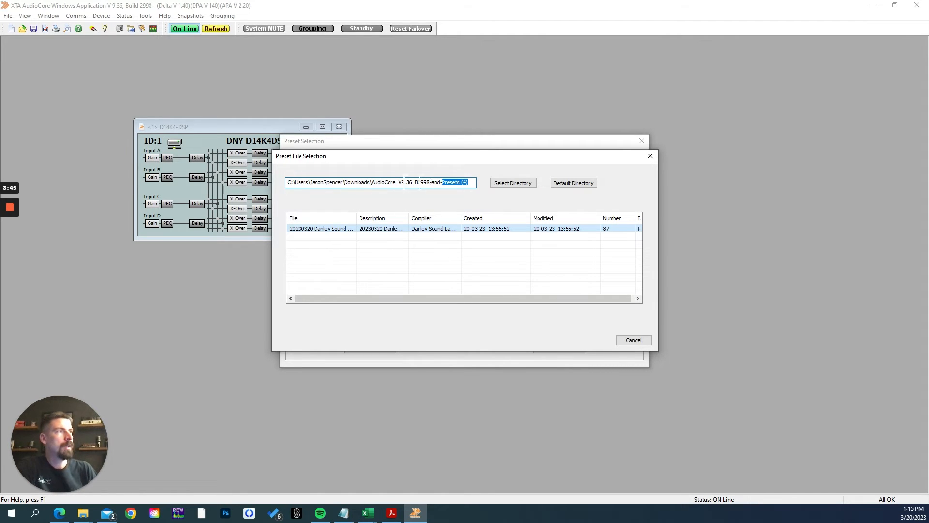
click(512, 183)
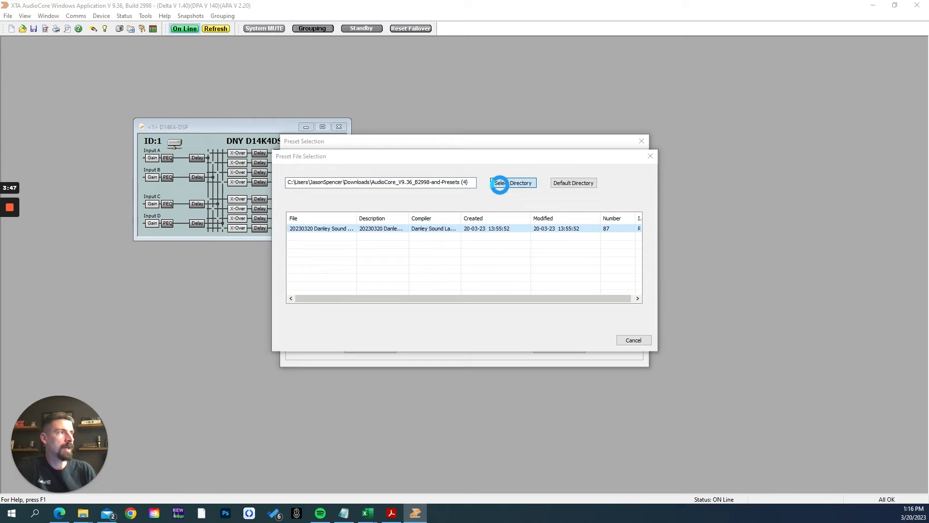
click(512, 182)
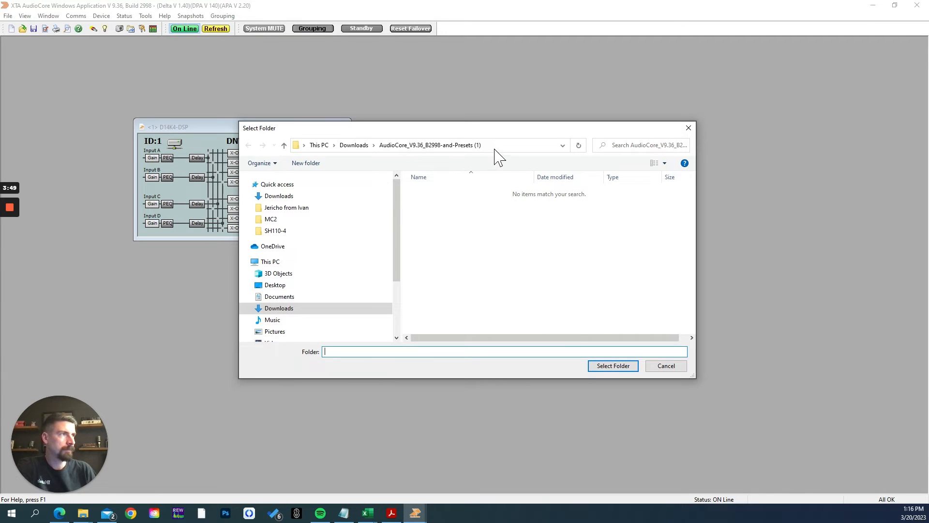
click(415, 145)
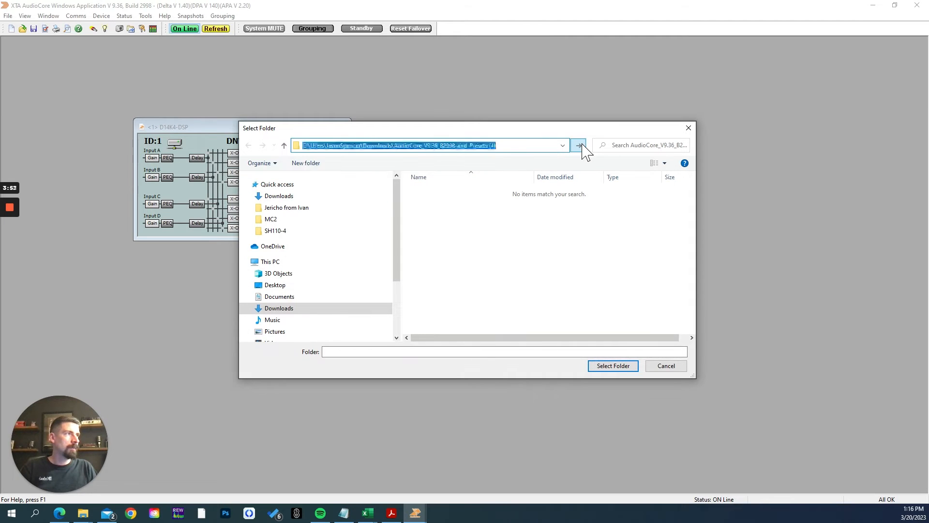
click(578, 144)
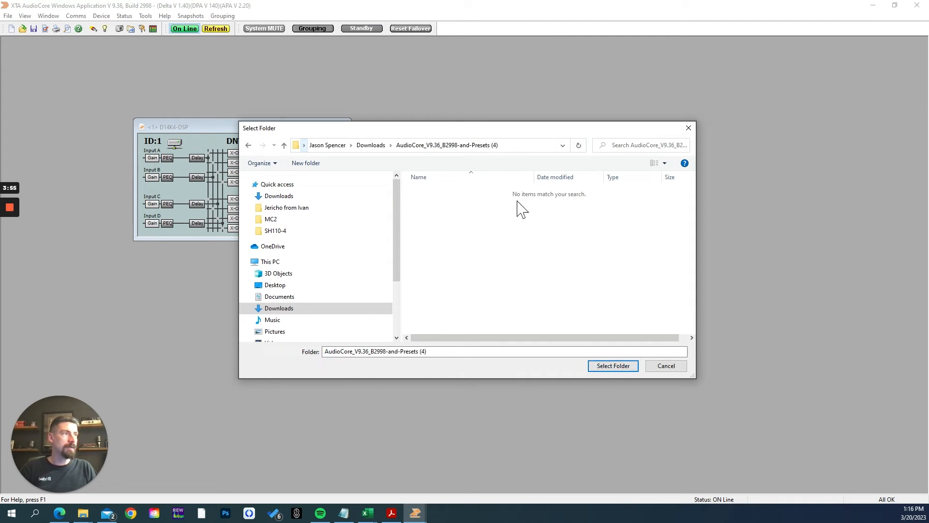
mouse_move(480, 232)
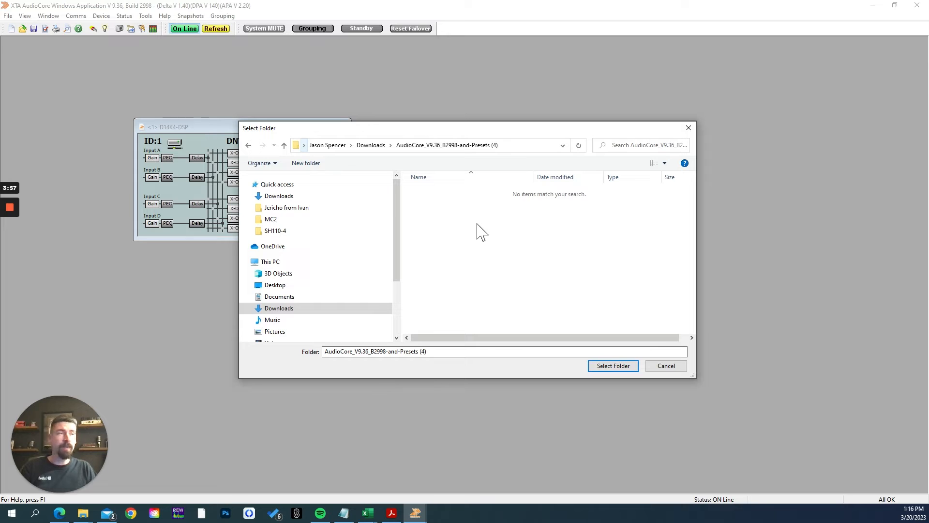
mouse_move(631, 337)
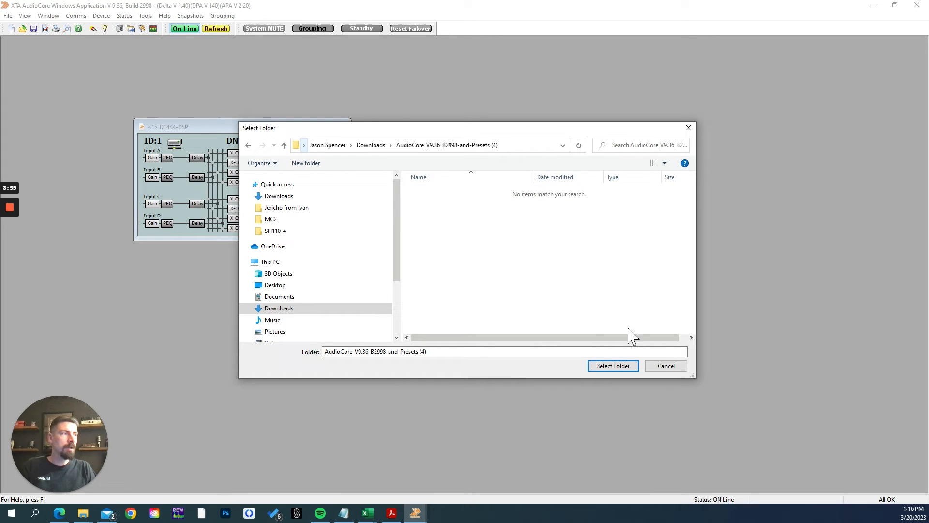
mouse_move(451, 215)
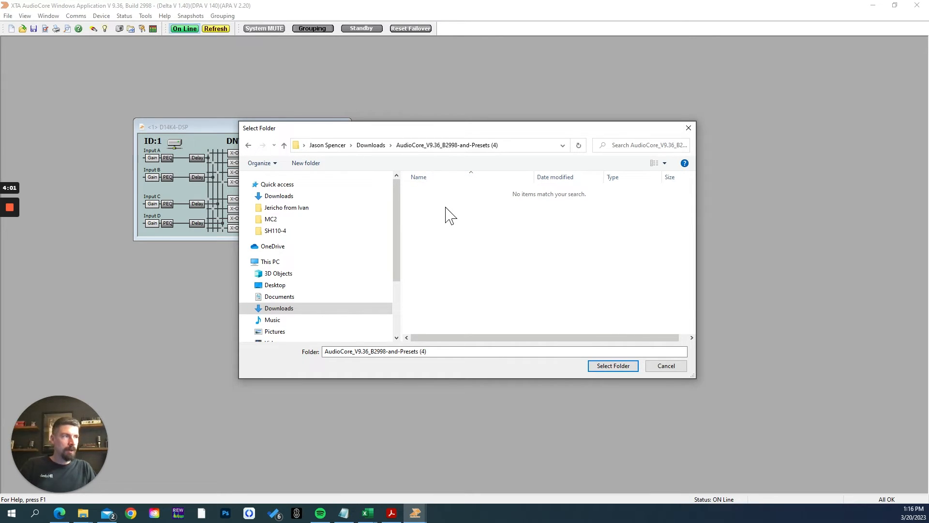
mouse_move(453, 306)
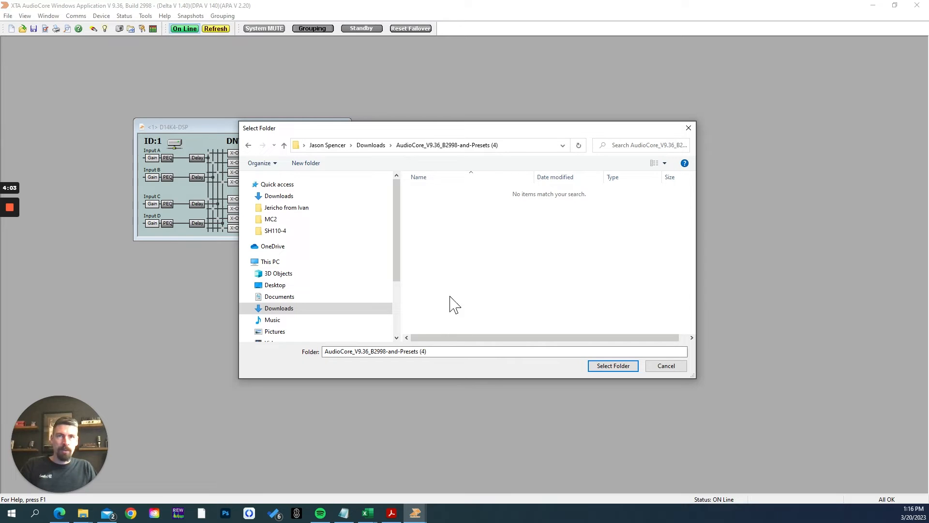
mouse_move(376, 145)
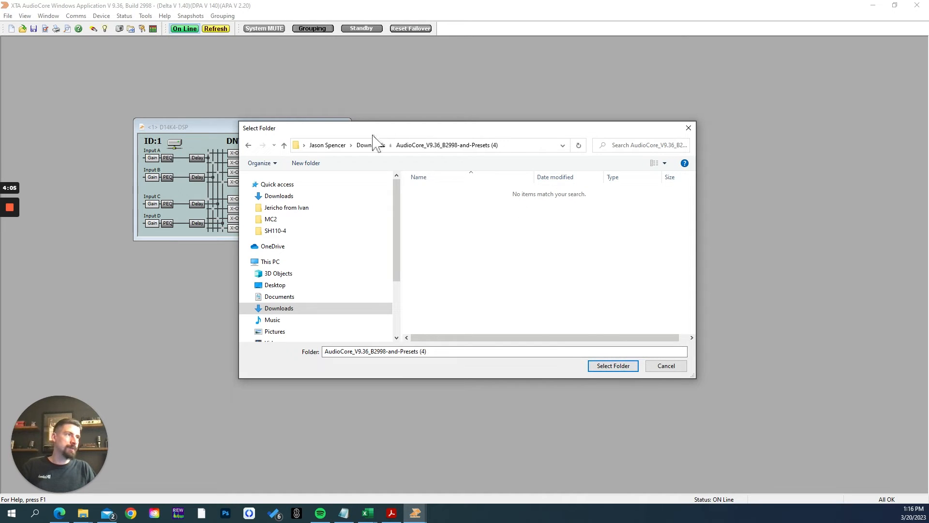
click(612, 366)
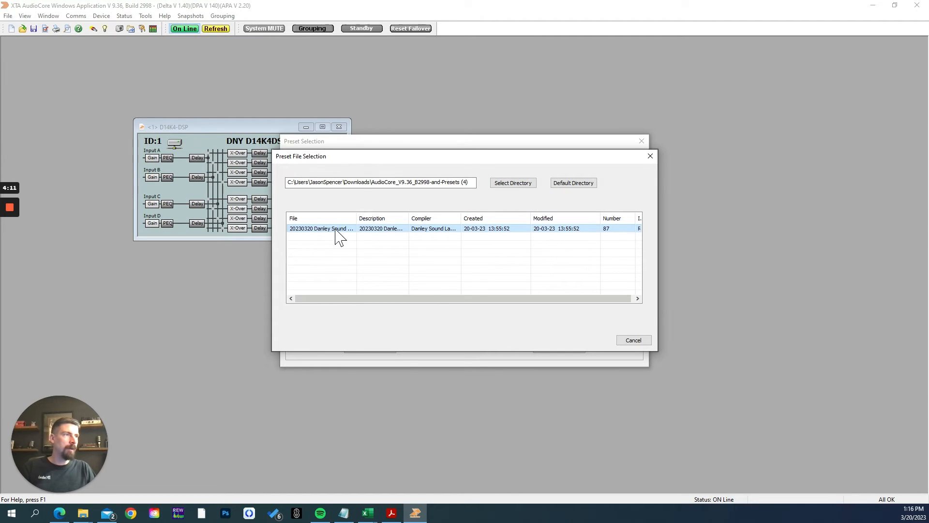
double_click(322, 229)
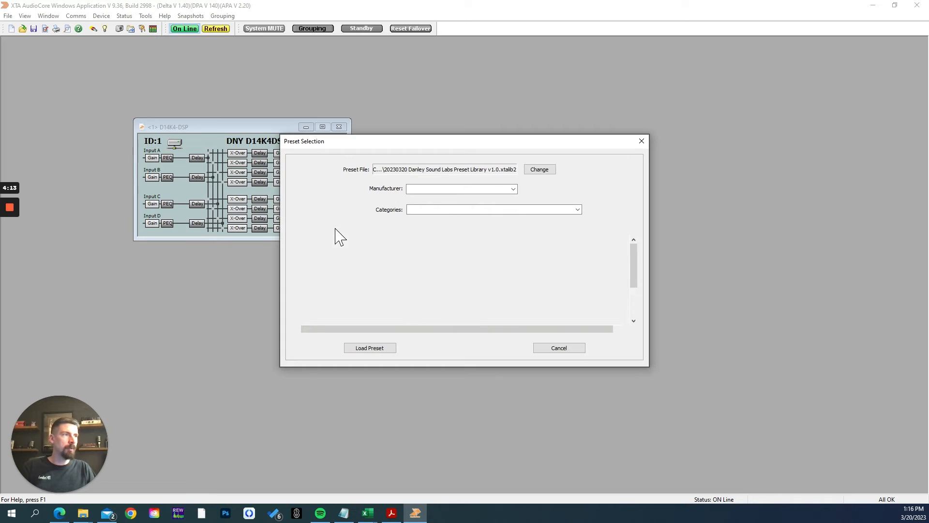
- Select Danley as manufacturer, browse its presets, and expand the Categories dropdown
click(462, 188)
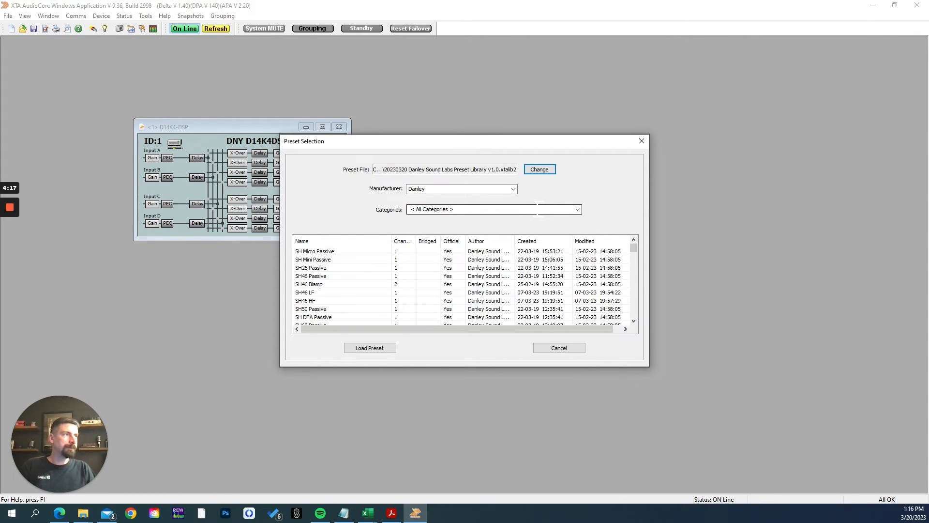
mouse_move(405, 206)
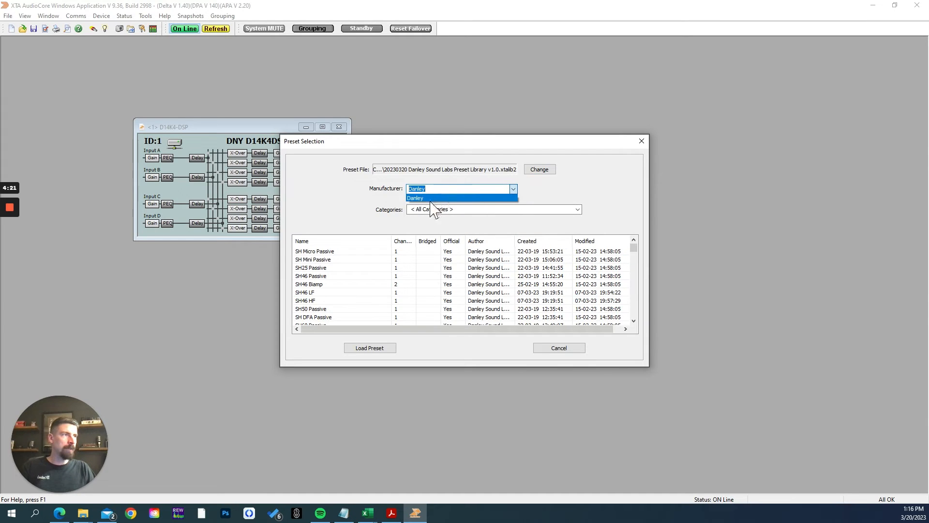
mouse_move(489, 199)
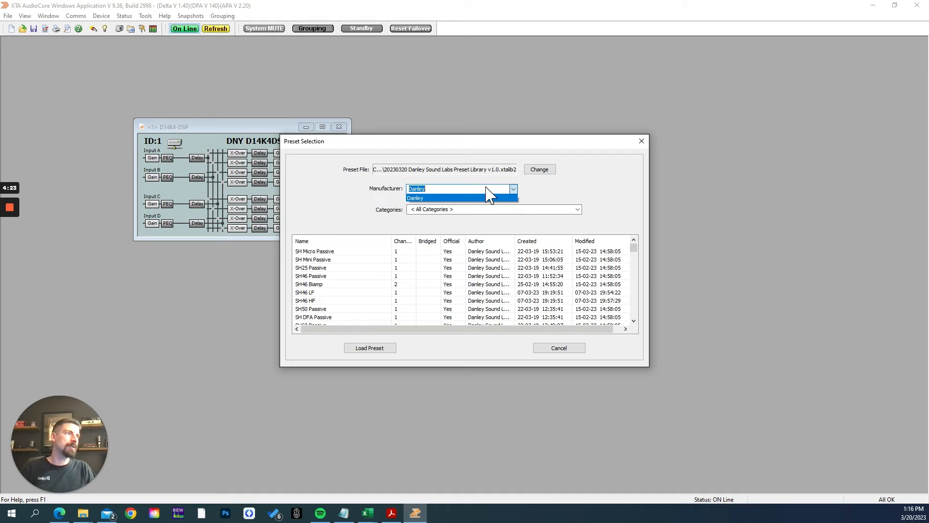
click(417, 198)
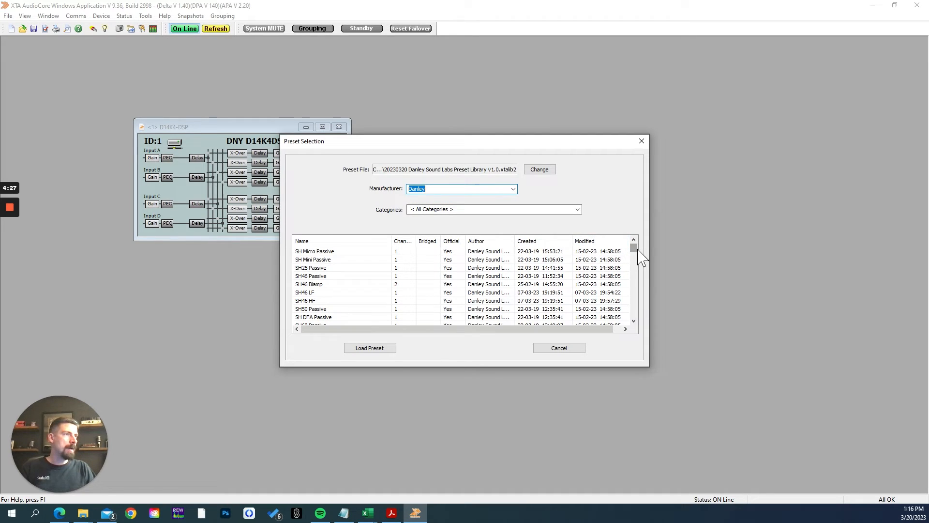
scroll(down, 3)
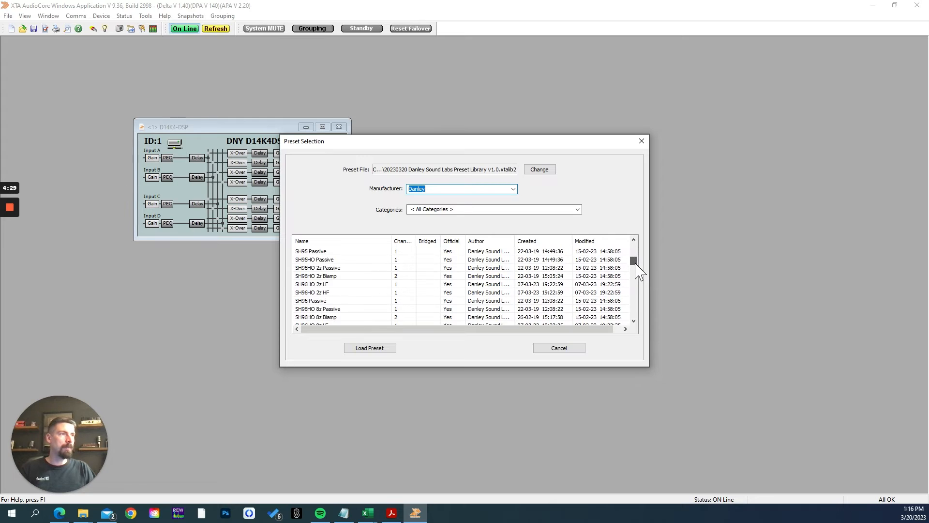
scroll(down, 3)
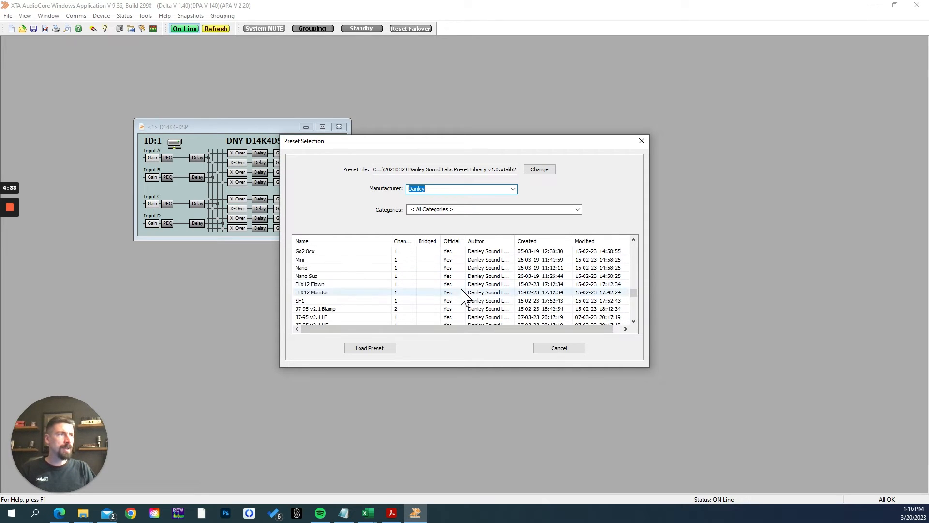
scroll(down, 3)
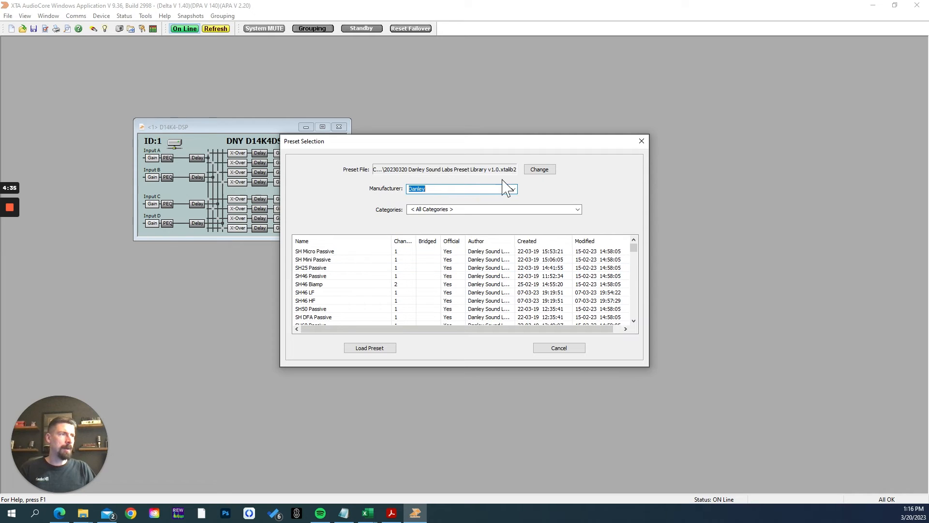
click(575, 209)
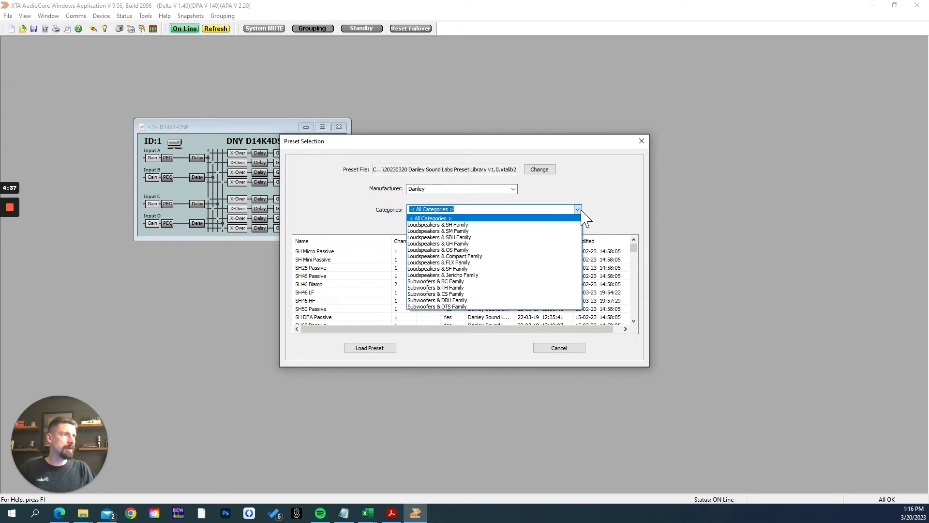
mouse_move(549, 217)
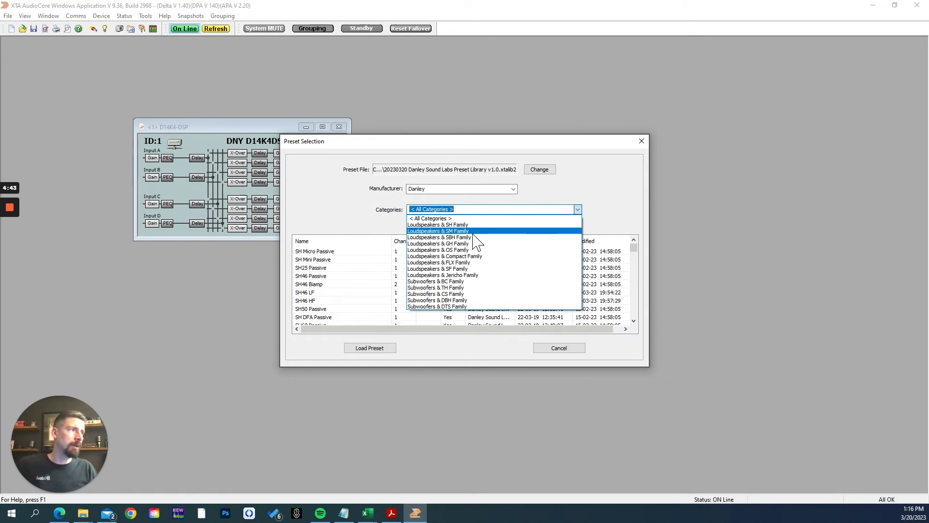
mouse_move(474, 250)
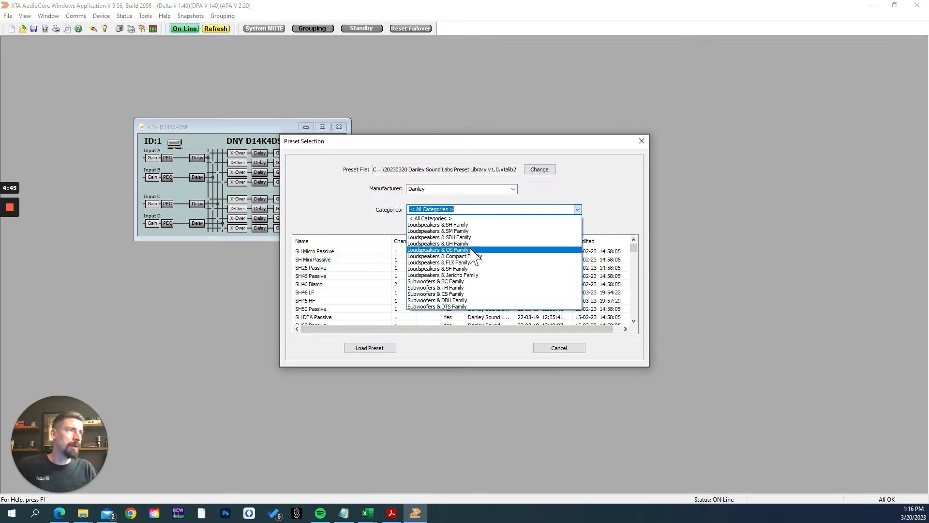
- Filter to Loudspeakers & SH Family, select SH96 Passive, and bring up its load options
click(437, 225)
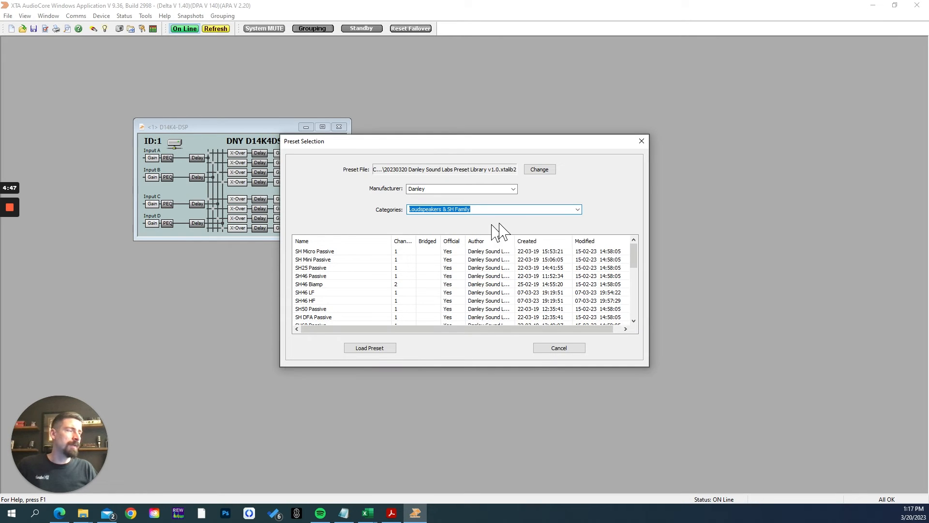
scroll(down, 3)
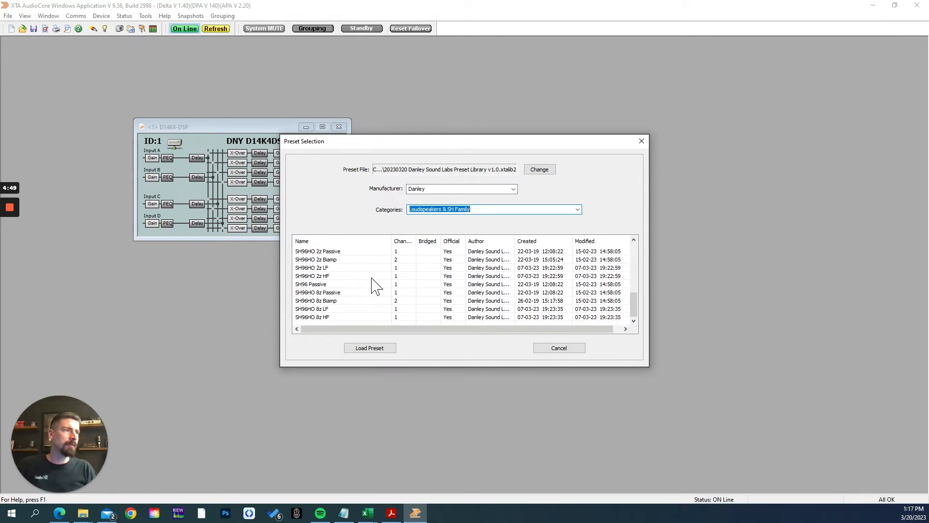
click(309, 284)
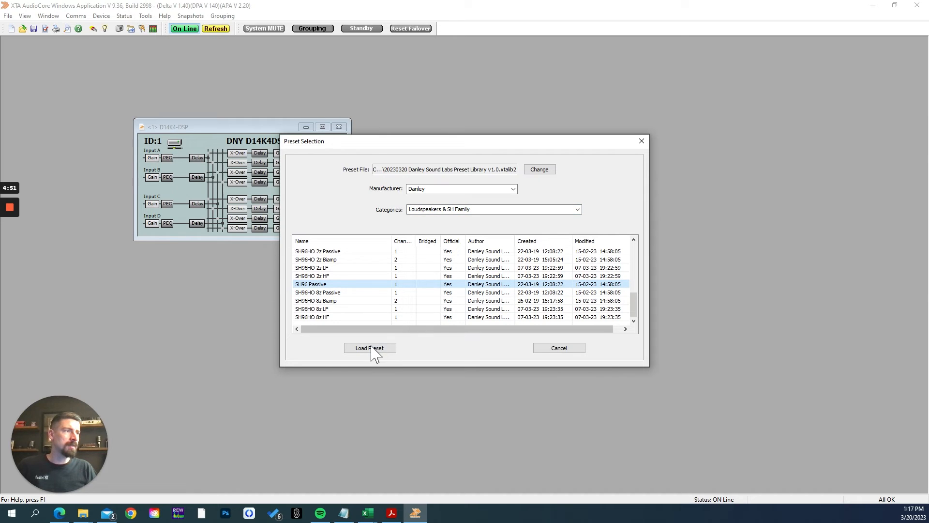
click(370, 348)
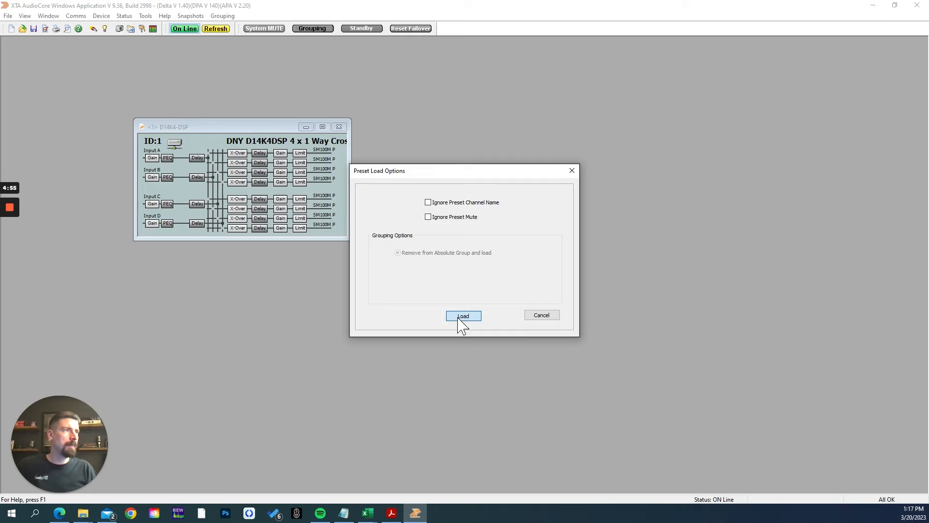
- Confirm loading the SH96 Passive preset onto output 1 to view its filter curves
click(462, 315)
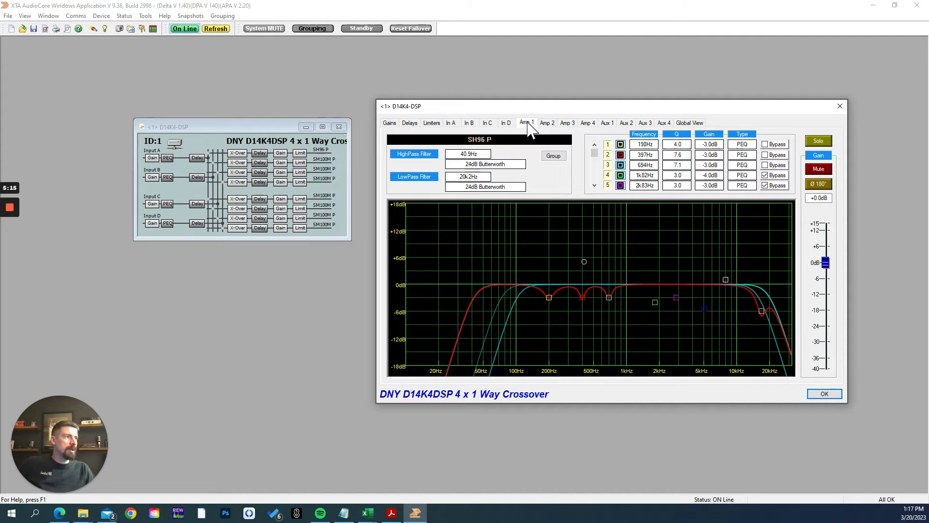
- Review the filter curves of outputs 2–4 and all outputs combined, then show the Gains overview
click(546, 122)
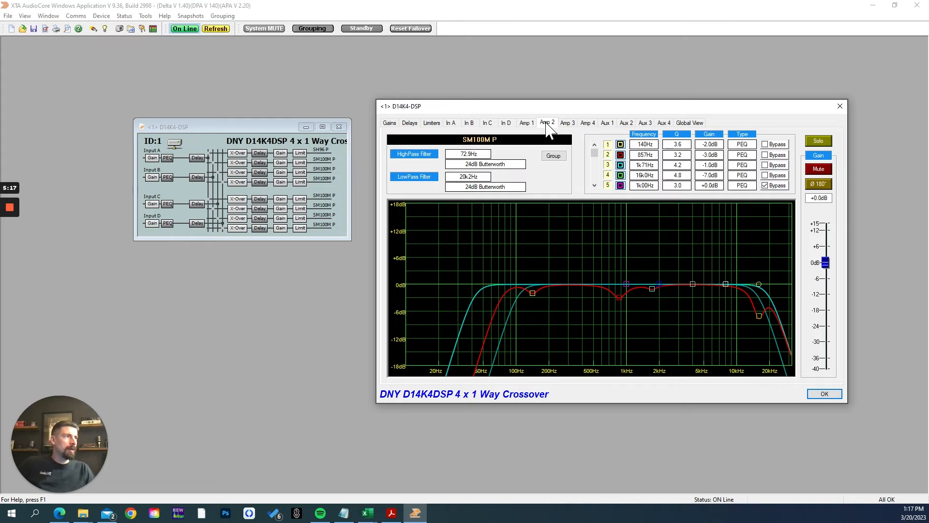
click(567, 122)
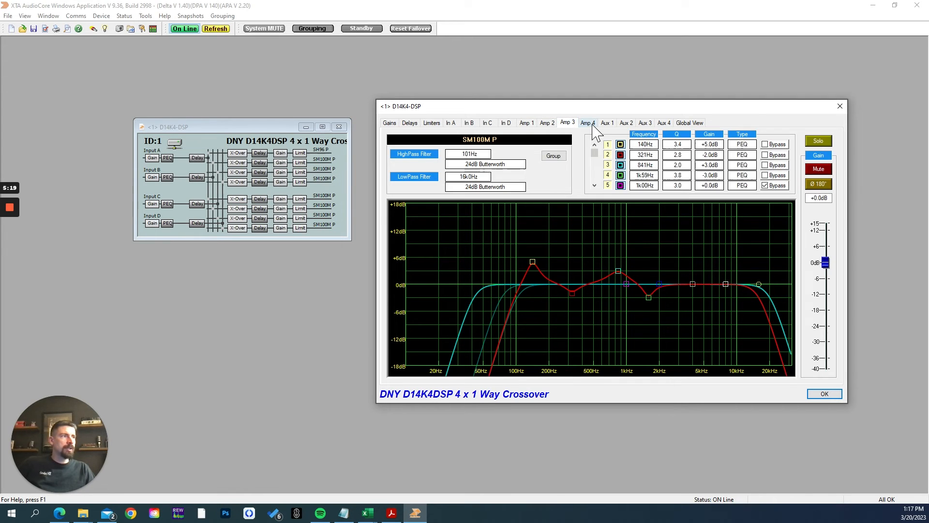
click(546, 122)
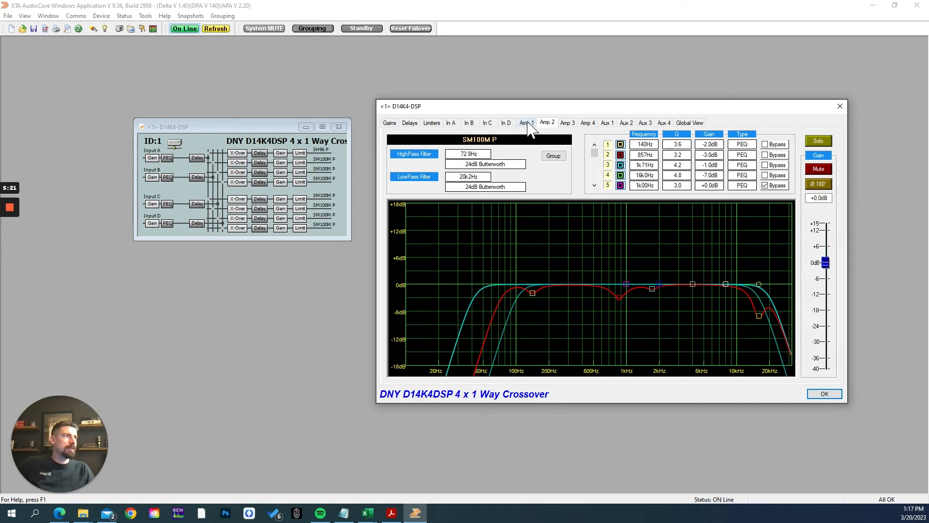
click(689, 123)
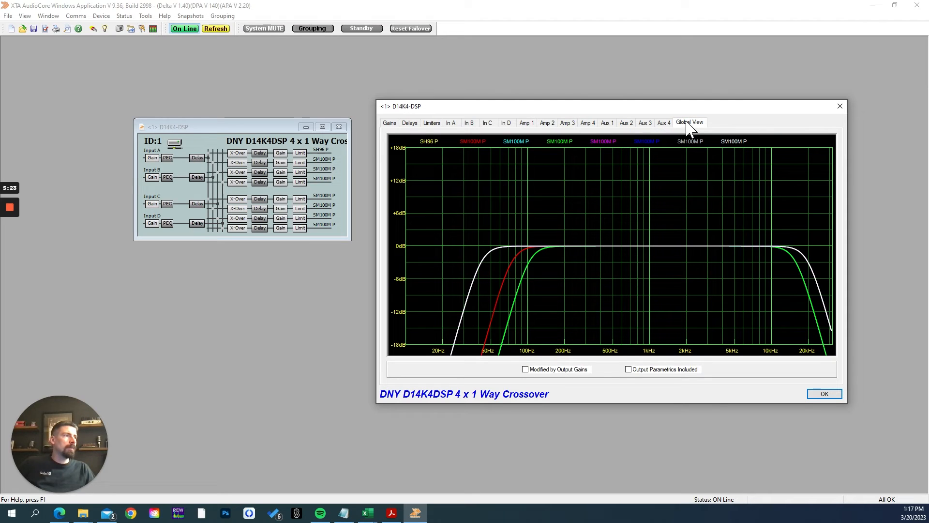
click(487, 122)
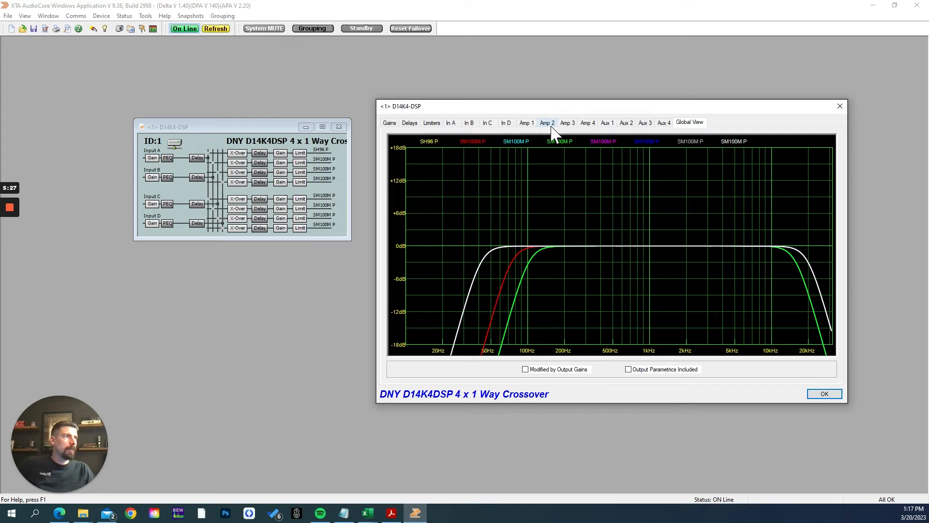
click(525, 122)
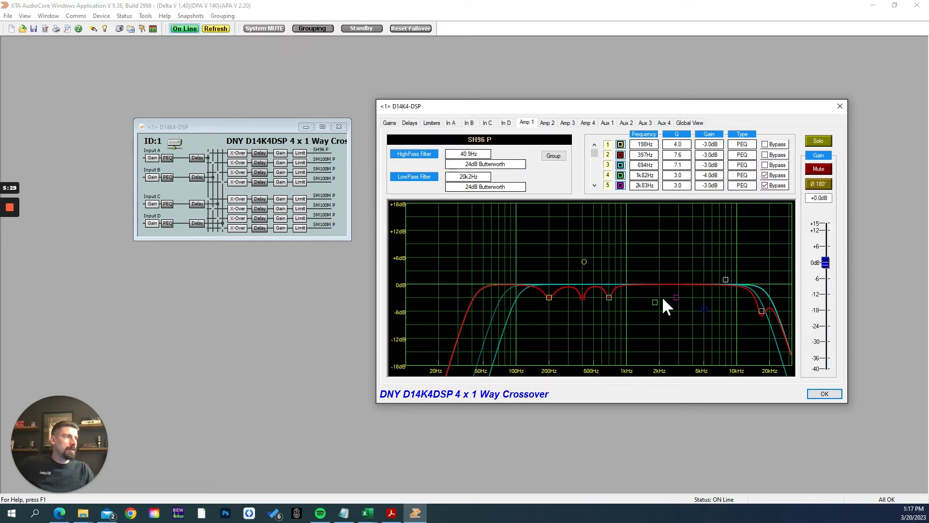
mouse_move(452, 113)
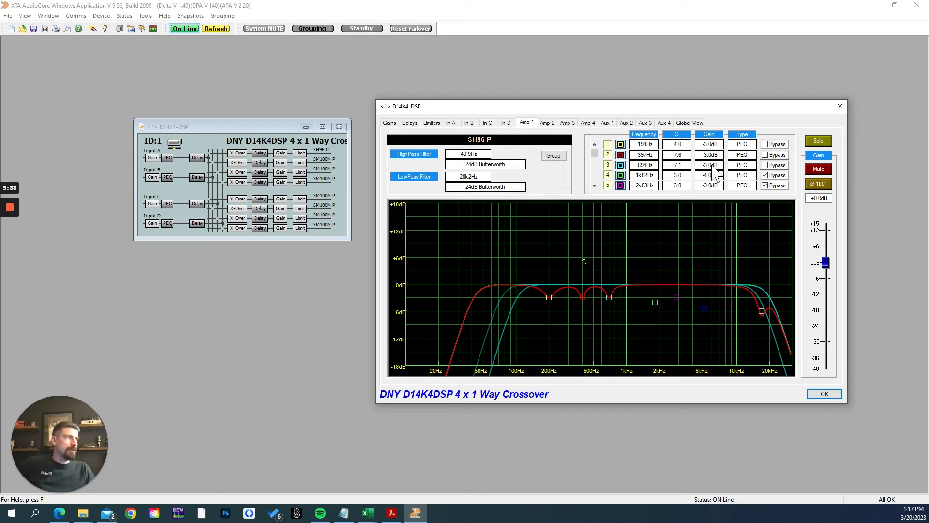
click(389, 122)
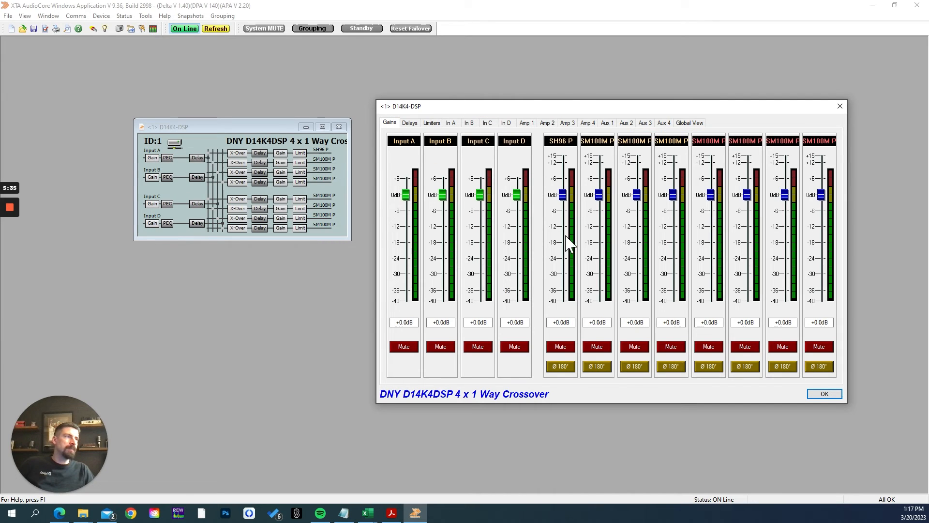
mouse_move(246, 160)
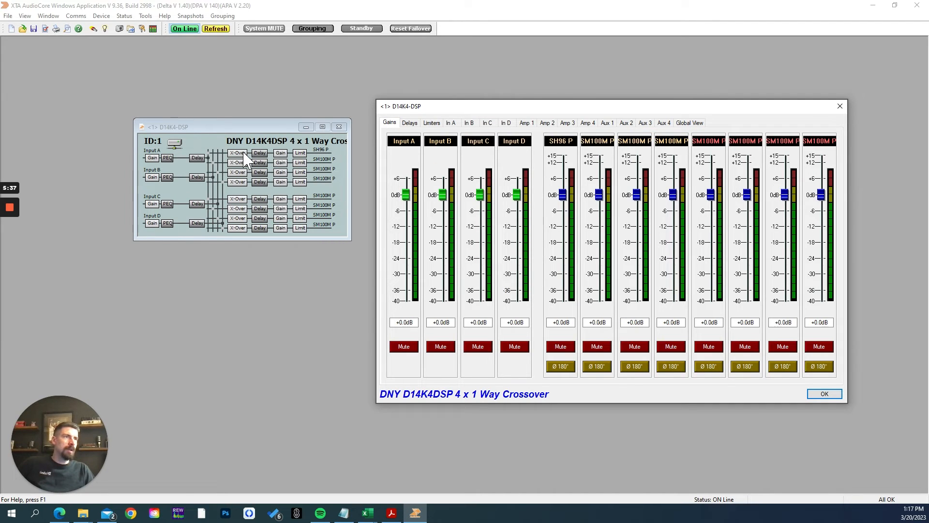
mouse_move(181, 166)
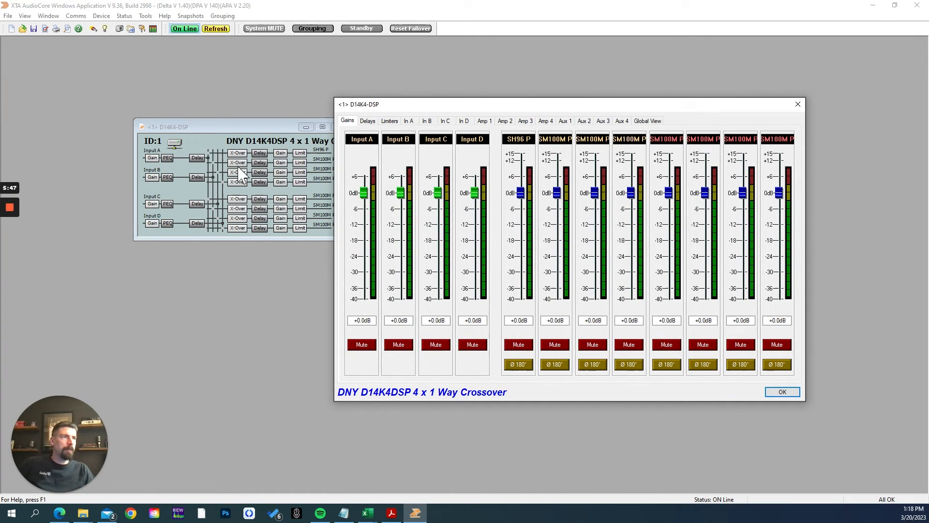
mouse_move(480, 345)
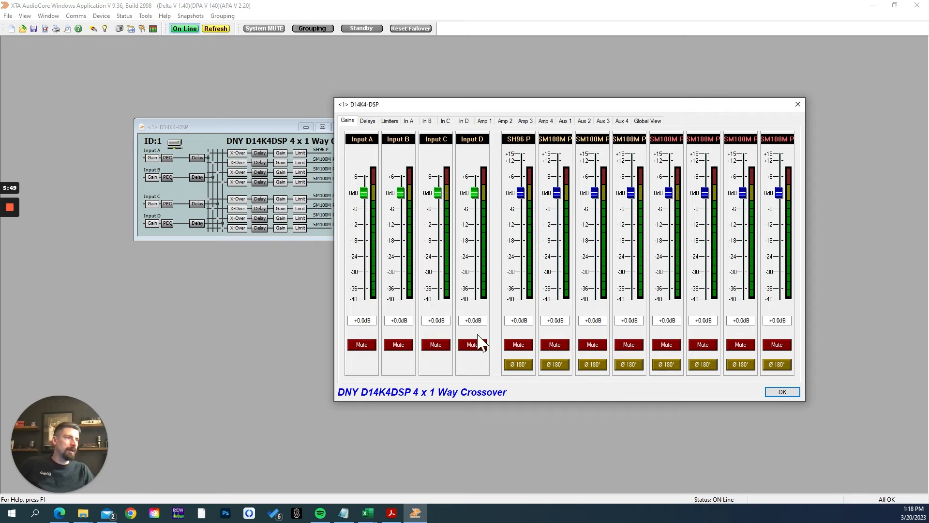
mouse_move(441, 353)
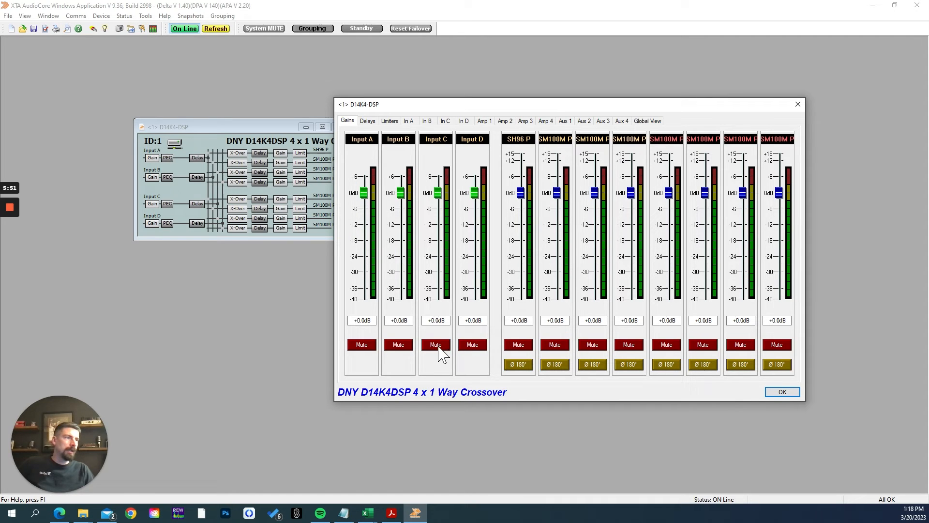
mouse_move(600, 183)
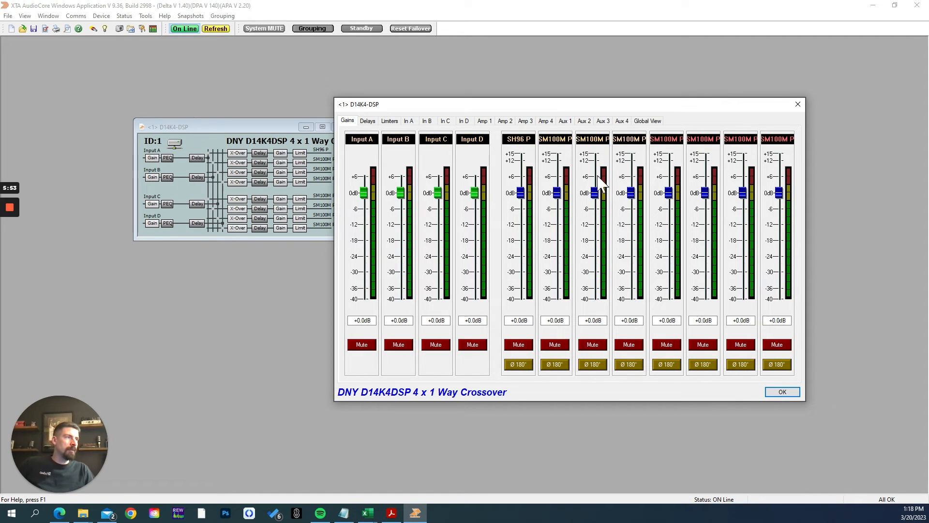
mouse_move(544, 253)
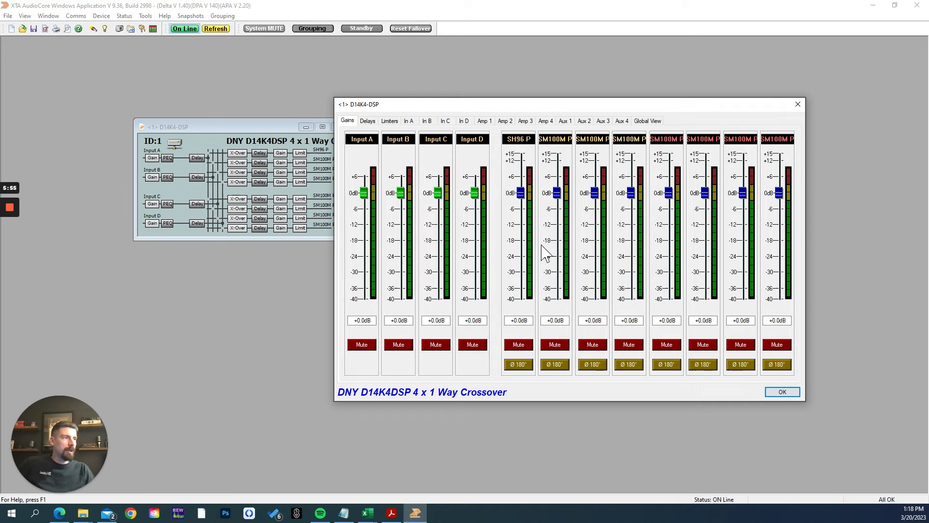
mouse_move(798, 104)
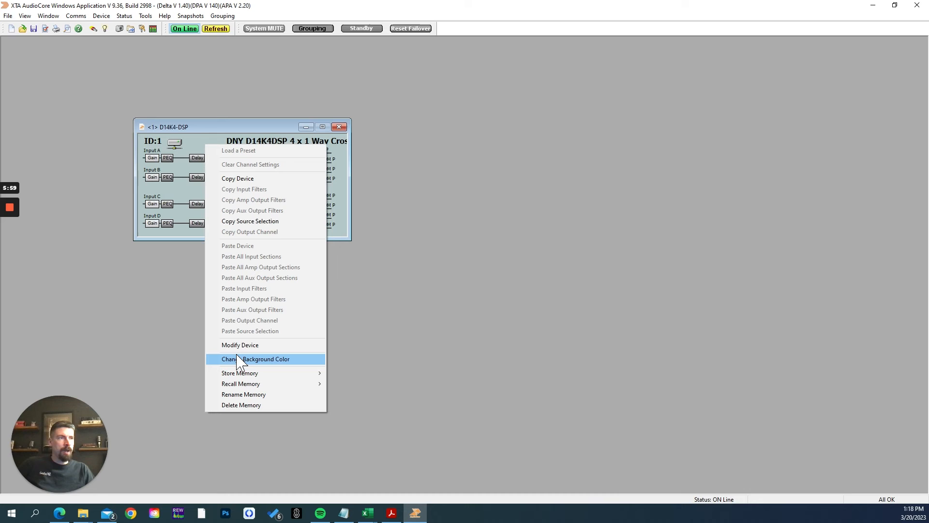
- Open the D14K4-DSP's Modify Device settings, also shown via the menu bar
click(240, 344)
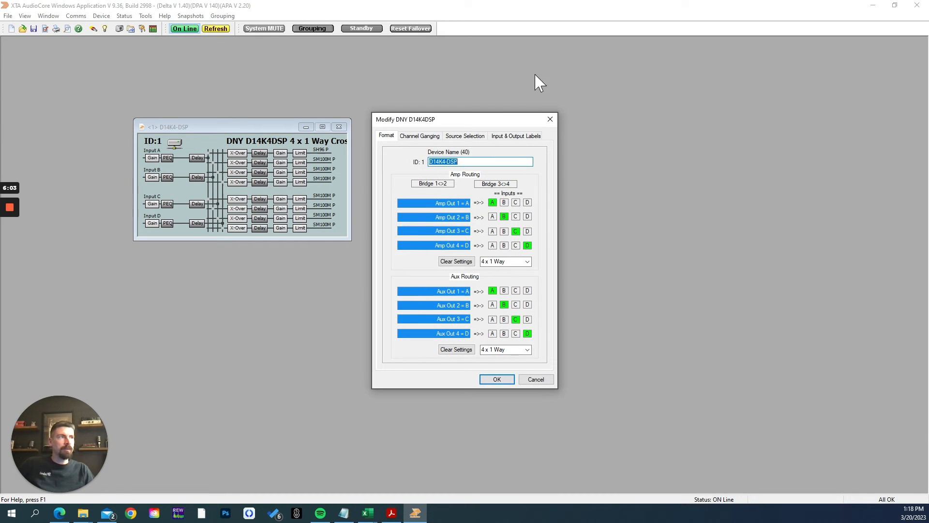
click(101, 15)
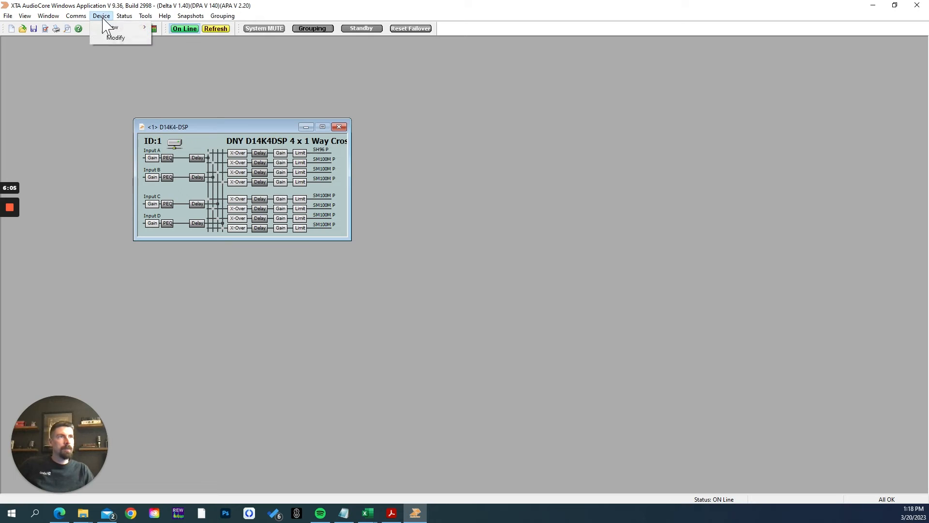
click(116, 38)
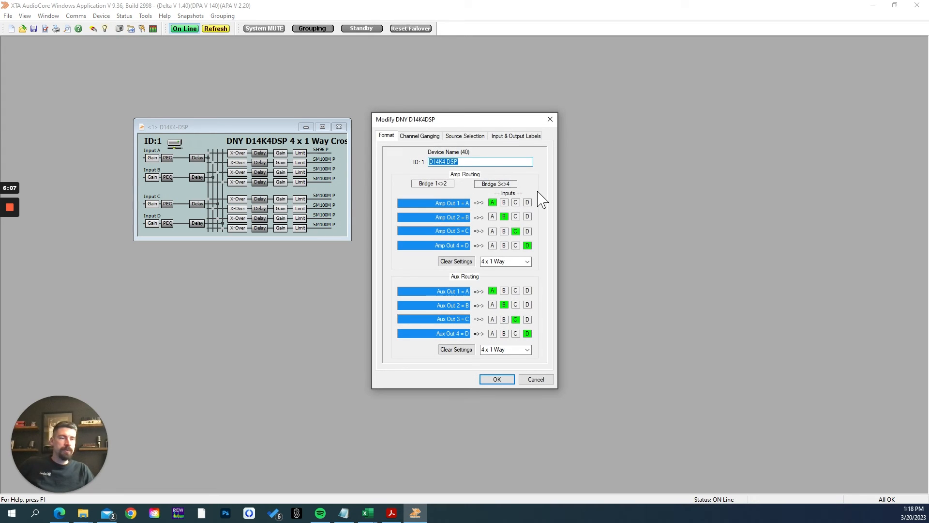
mouse_move(501, 154)
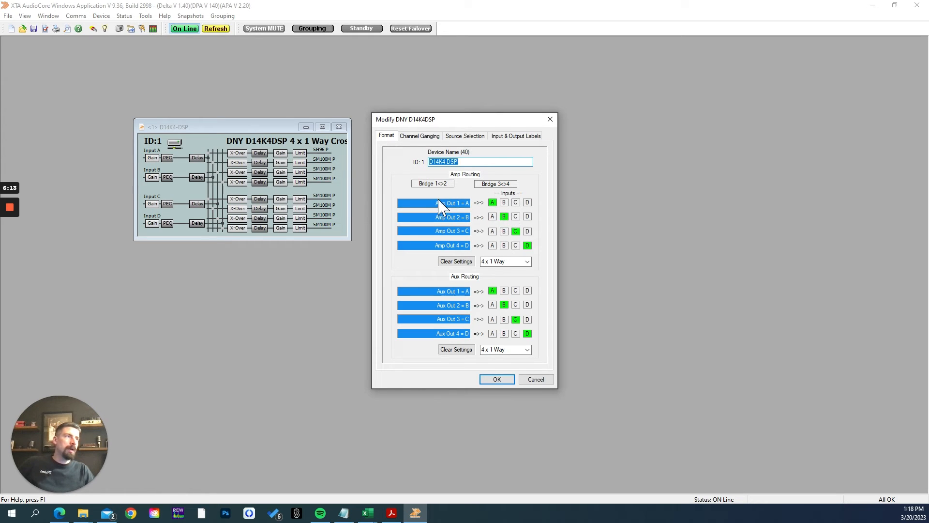
mouse_move(505, 204)
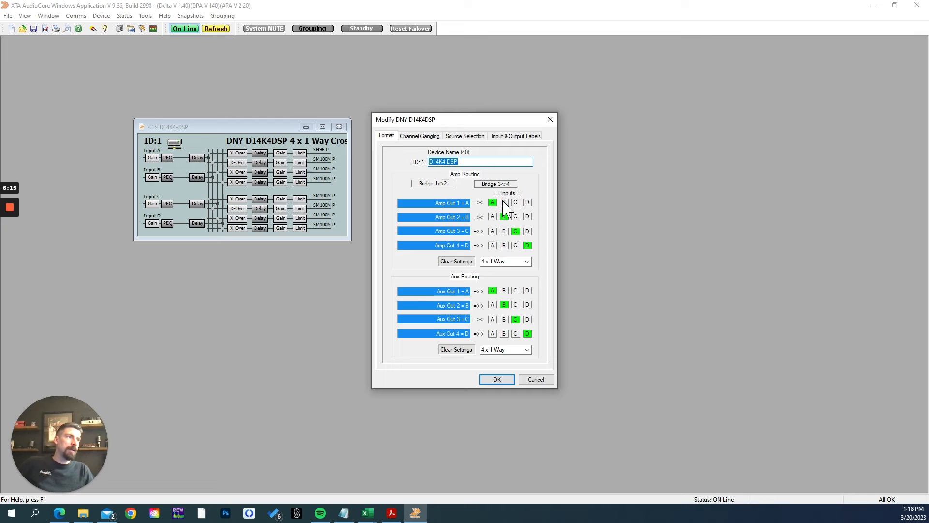
- Route amp outputs 1–4 and all aux outputs from input A only
click(504, 203)
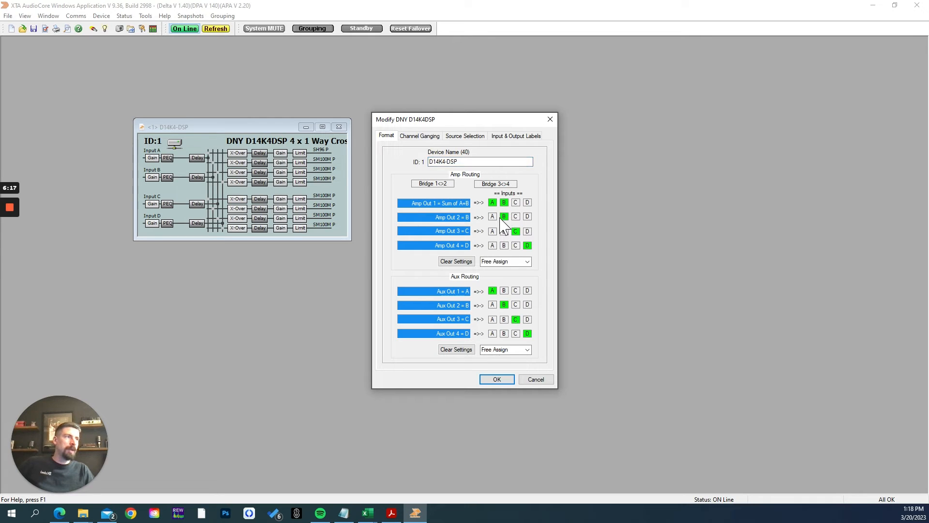
click(456, 261)
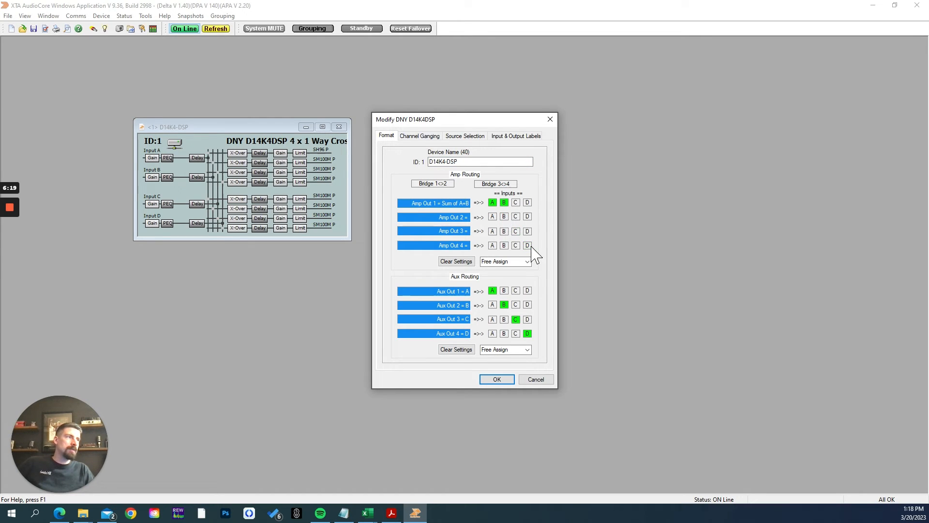
mouse_move(465, 213)
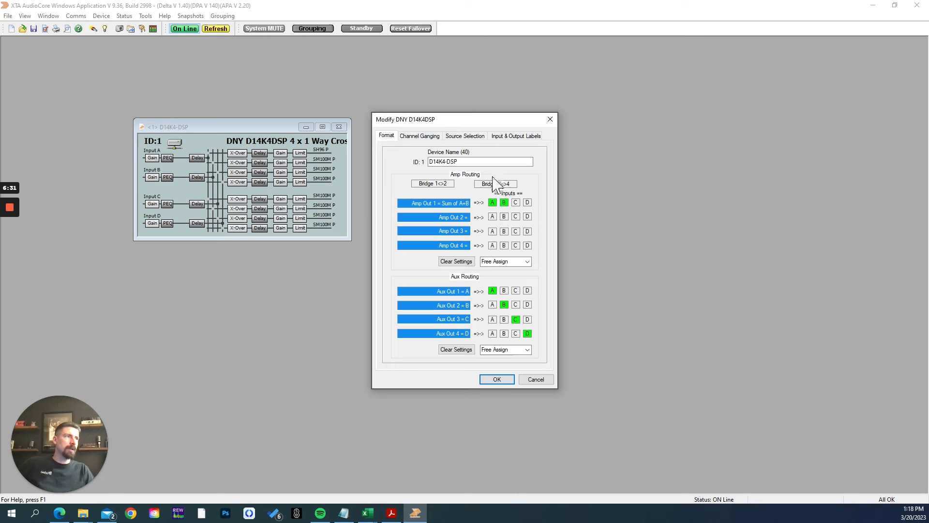
click(496, 184)
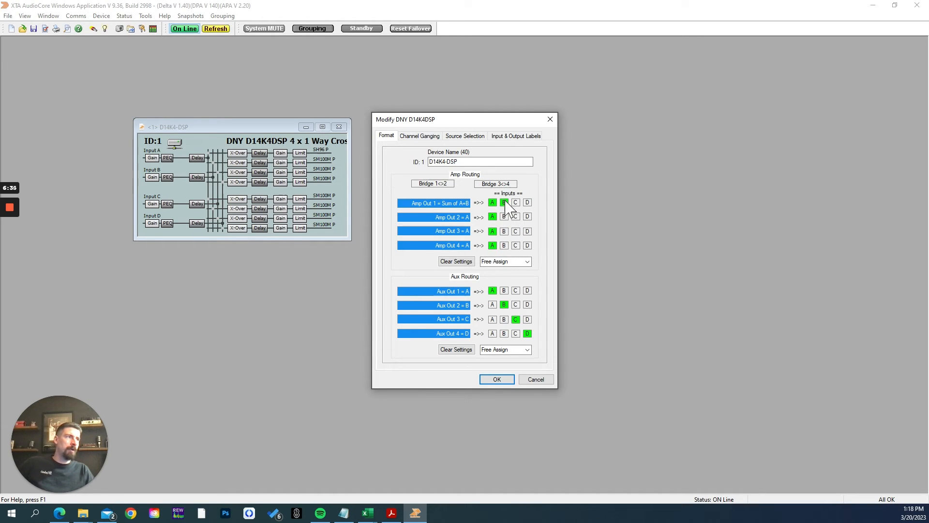
click(504, 203)
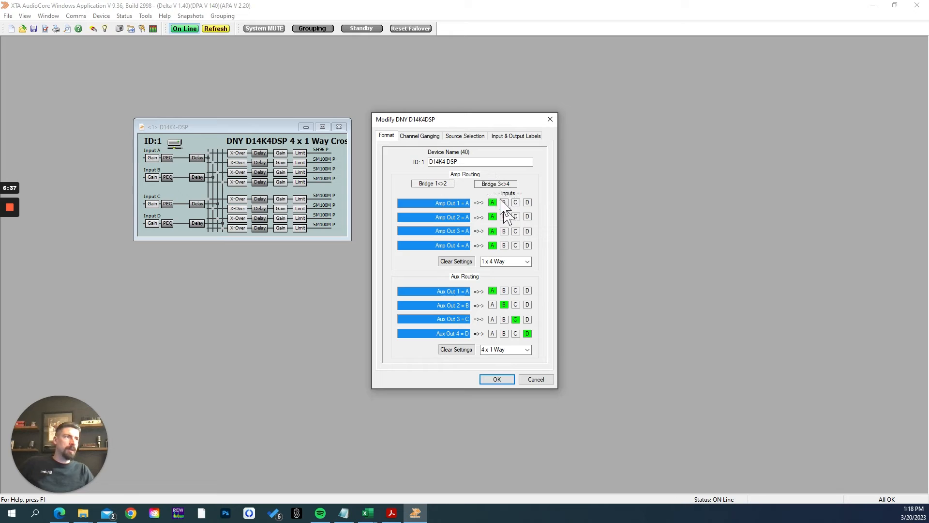
click(504, 202)
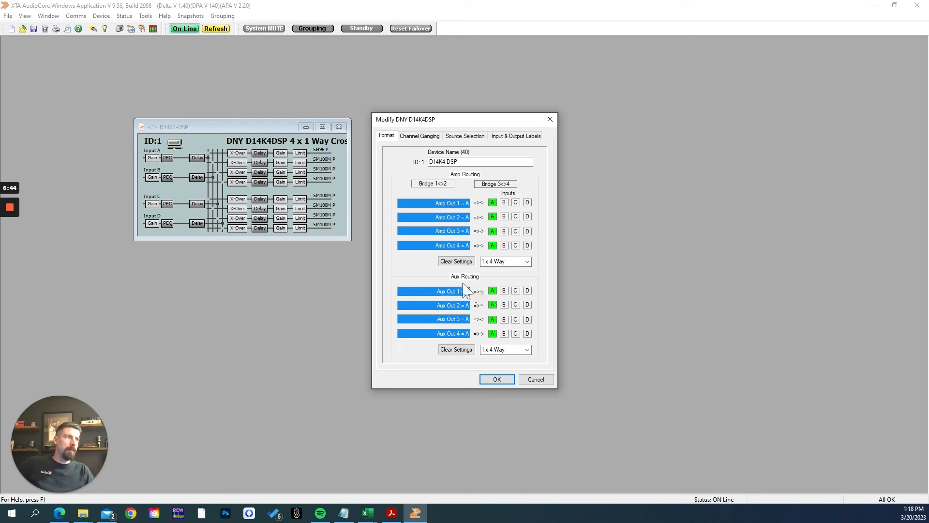
- Check the input labels, then view Input A's source choices, currently Analogue A
click(515, 135)
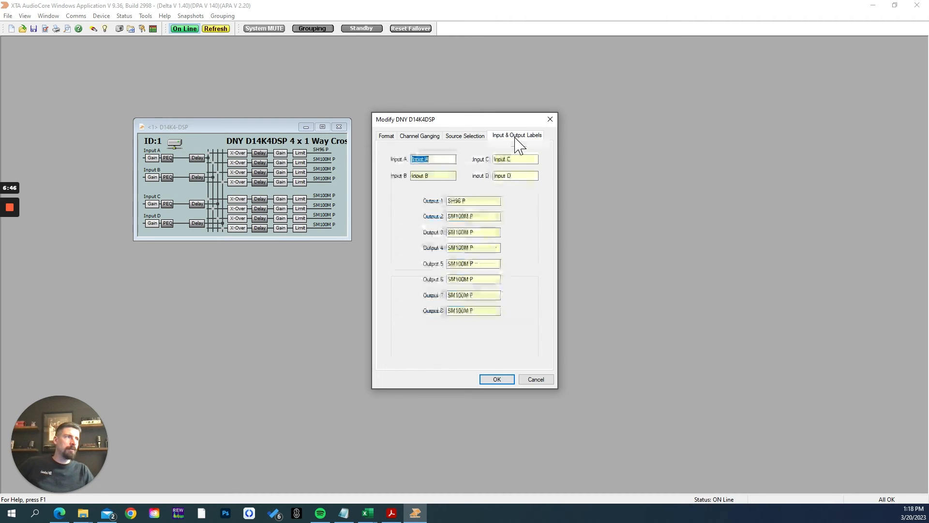
click(473, 200)
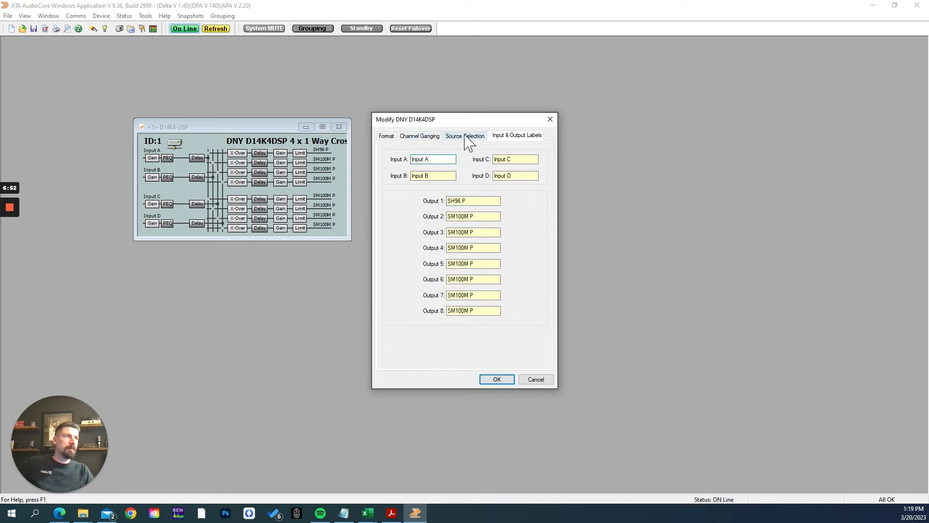
click(465, 135)
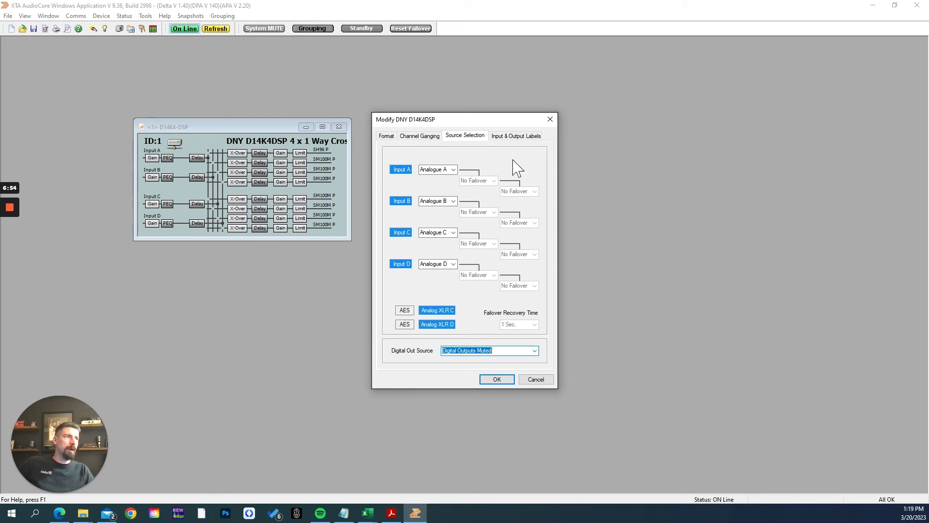
click(454, 169)
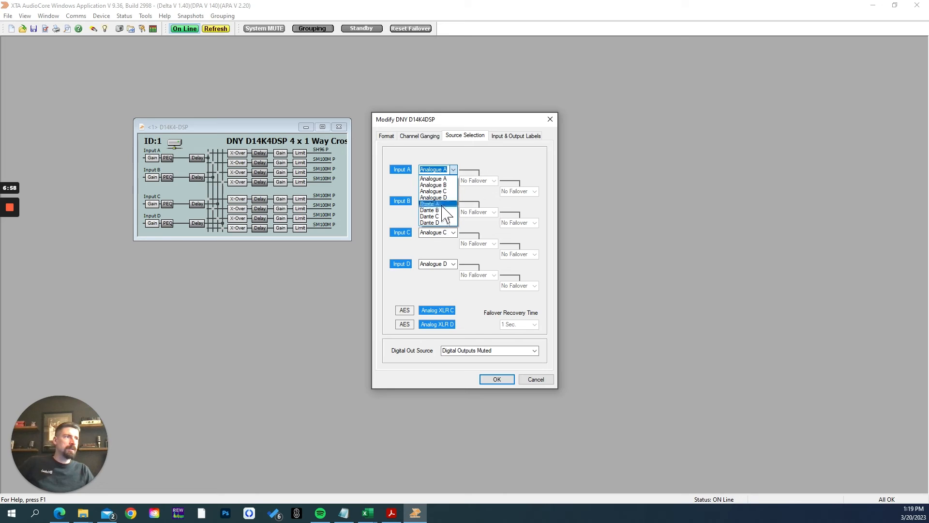
mouse_move(436, 210)
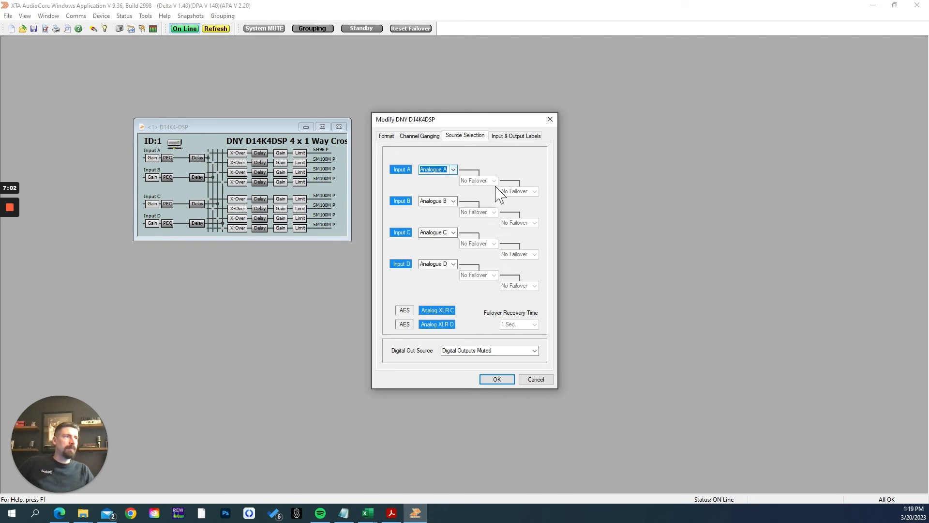
mouse_move(543, 217)
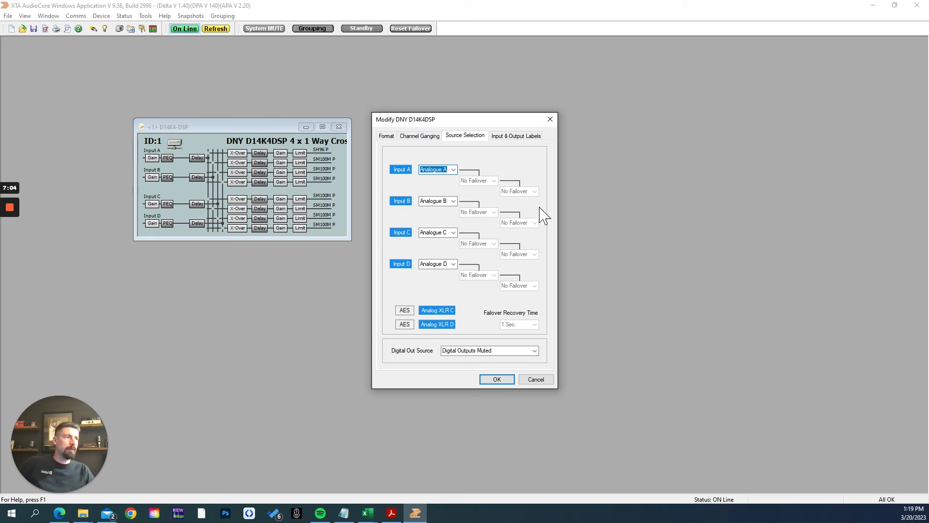
mouse_move(437, 309)
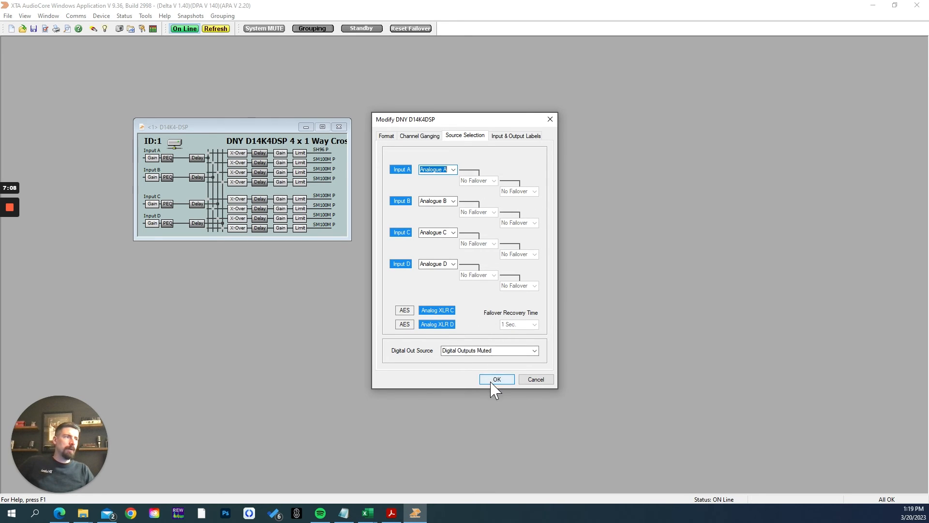
- Apply the 1 x 4 Way layout and load the Compact Family Go2 8cx preset onto output 1
click(496, 379)
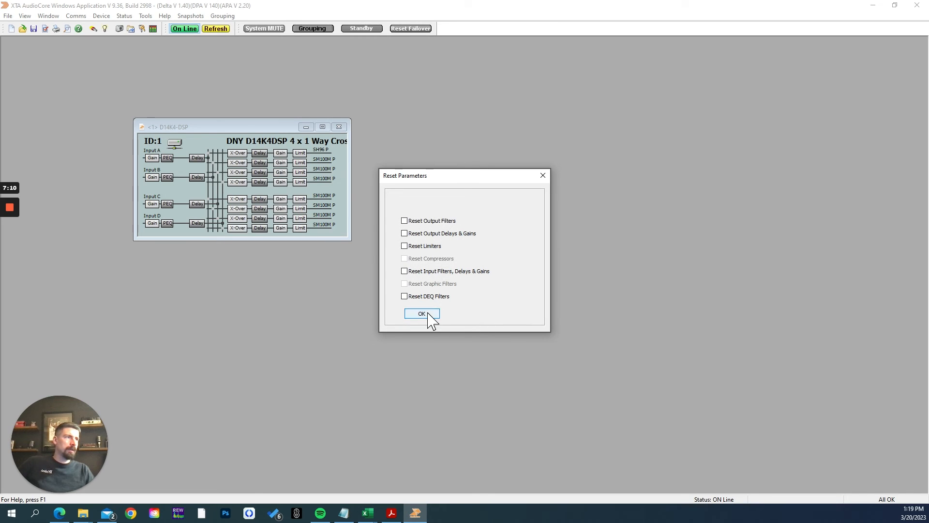
click(423, 313)
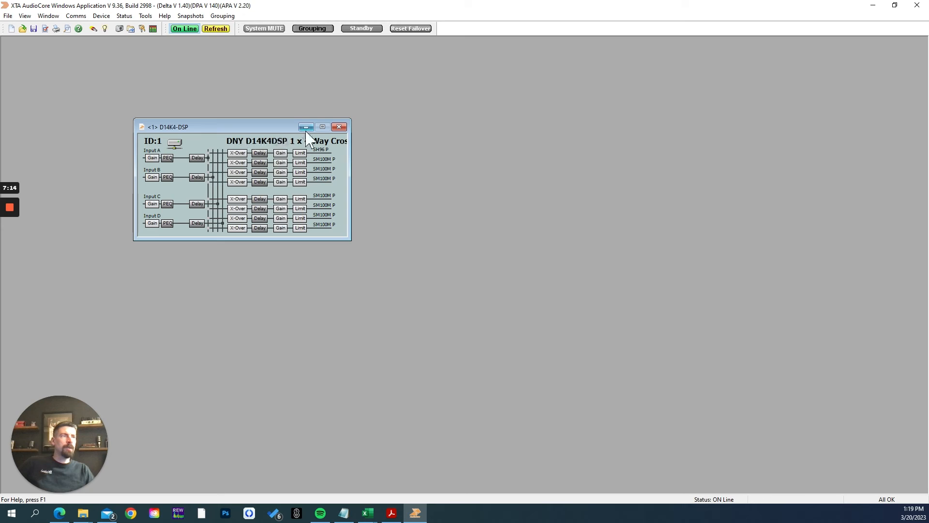
mouse_move(307, 126)
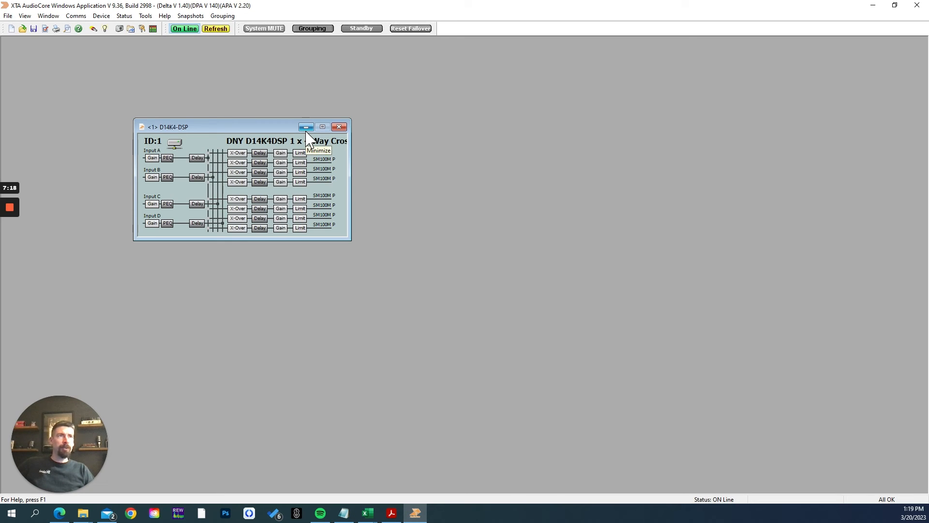
mouse_move(308, 140)
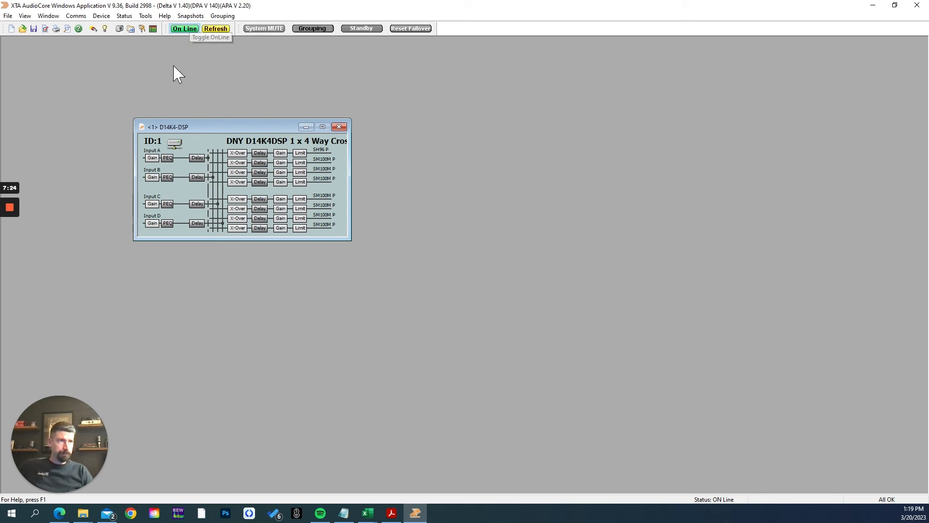
right_click(249, 160)
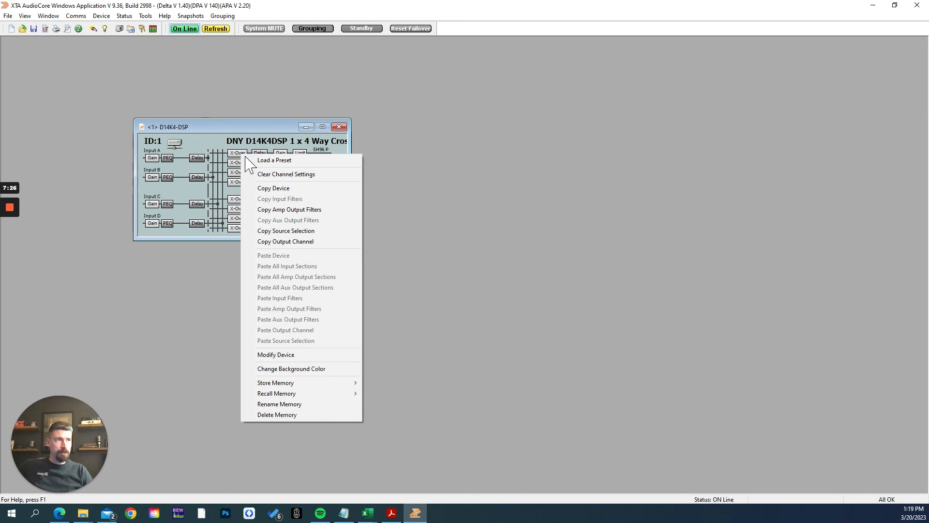
click(274, 160)
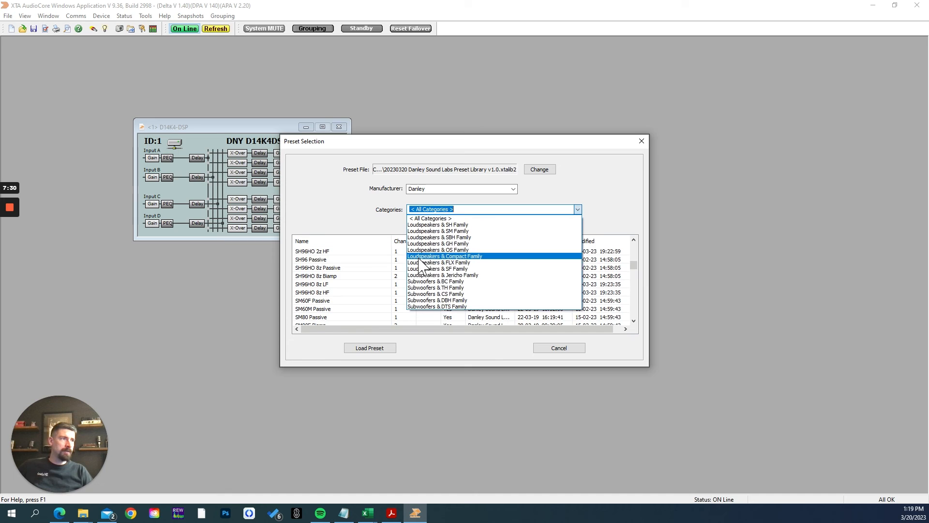
click(446, 255)
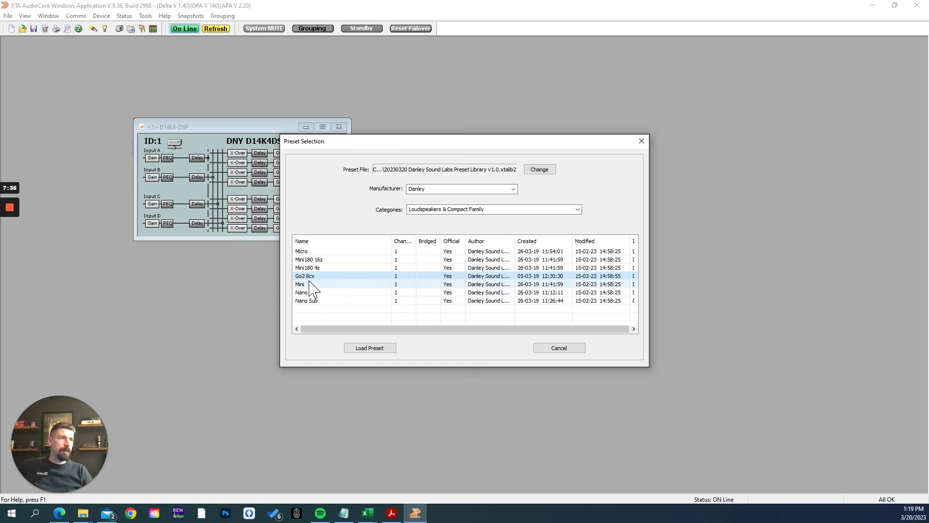
click(369, 348)
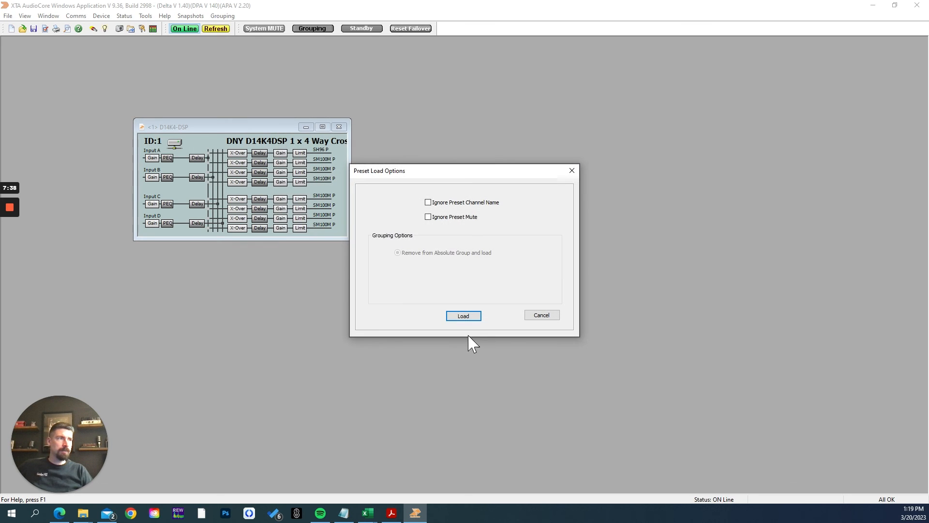
click(463, 315)
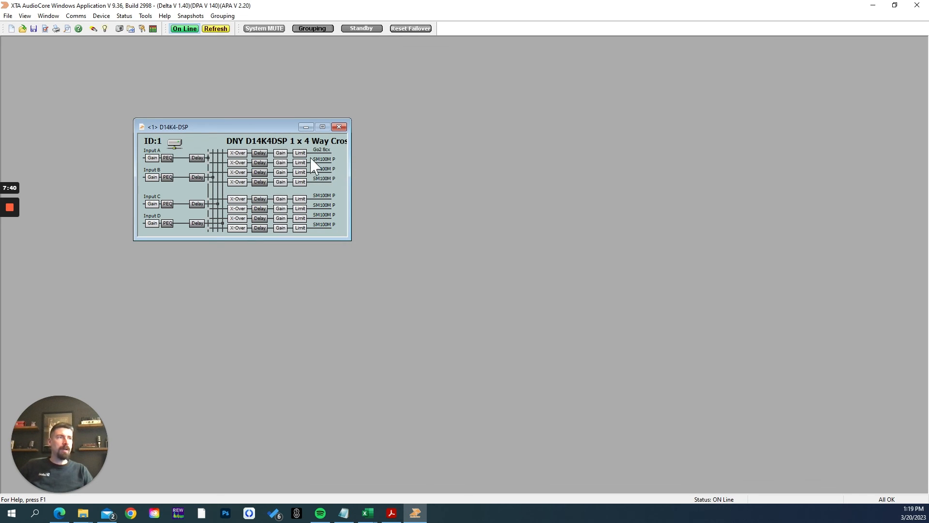
mouse_move(237, 153)
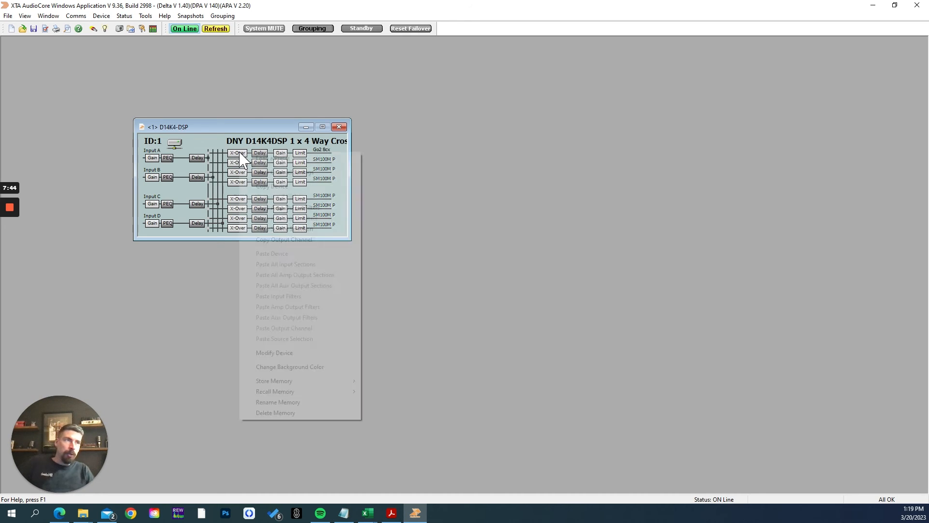
mouse_move(288, 207)
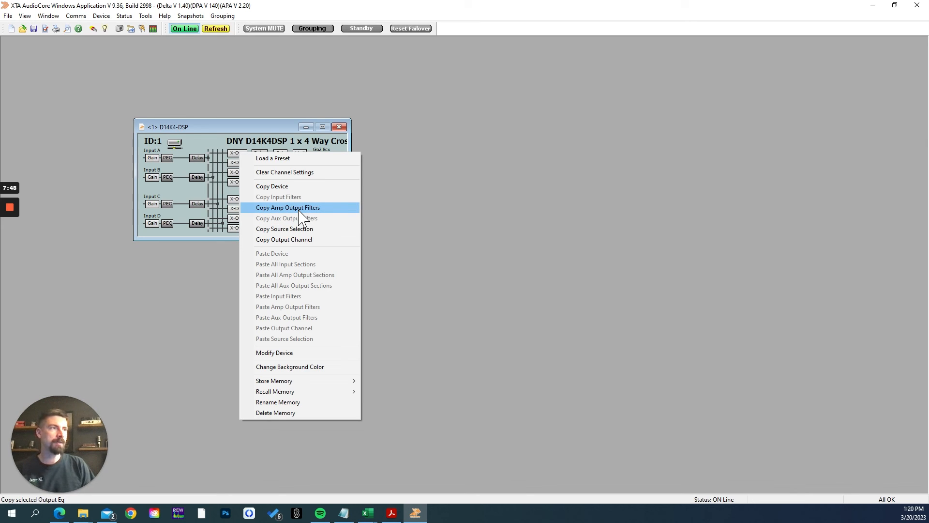
mouse_move(284, 240)
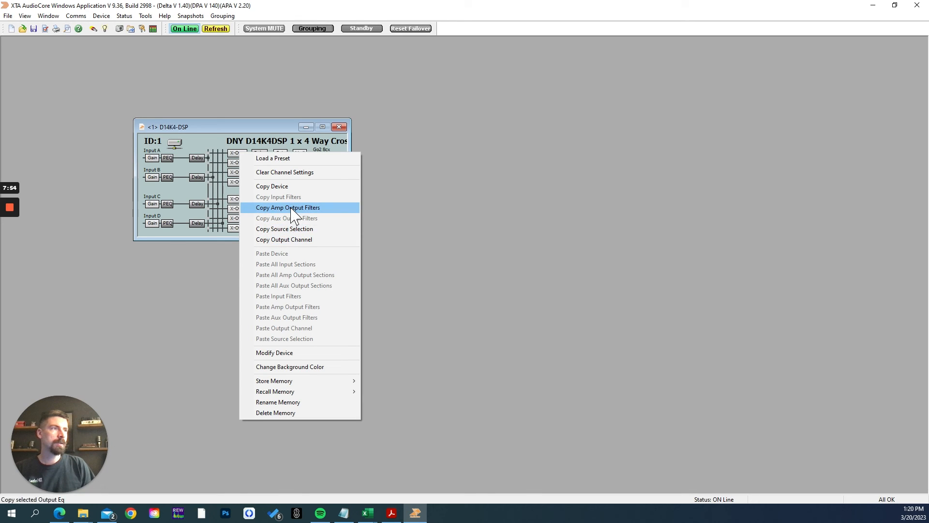
- Copy output 1's Go2 8cx channel settings and paste them into output 2
click(288, 207)
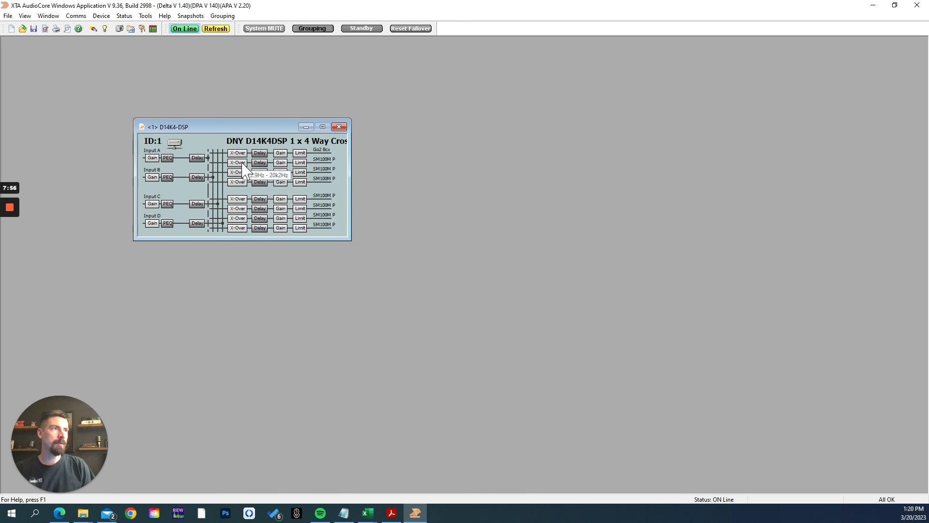
right_click(243, 172)
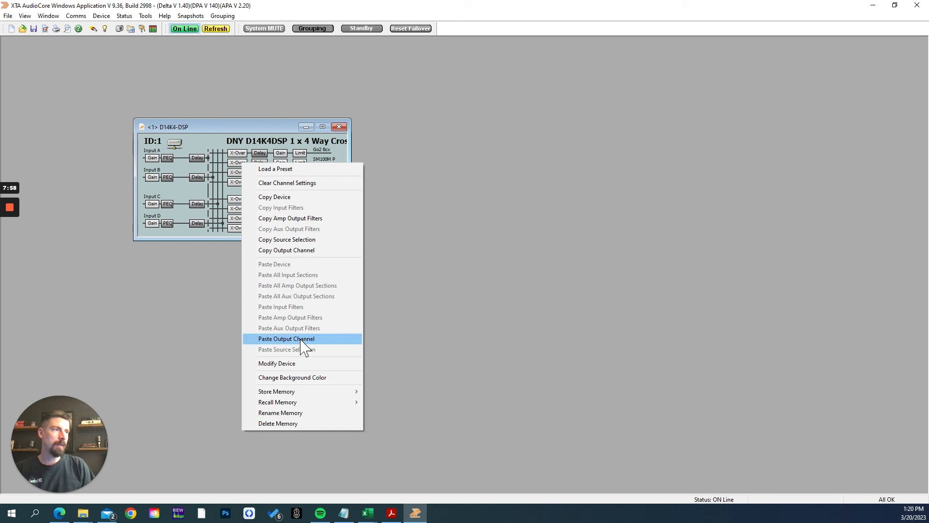
click(286, 338)
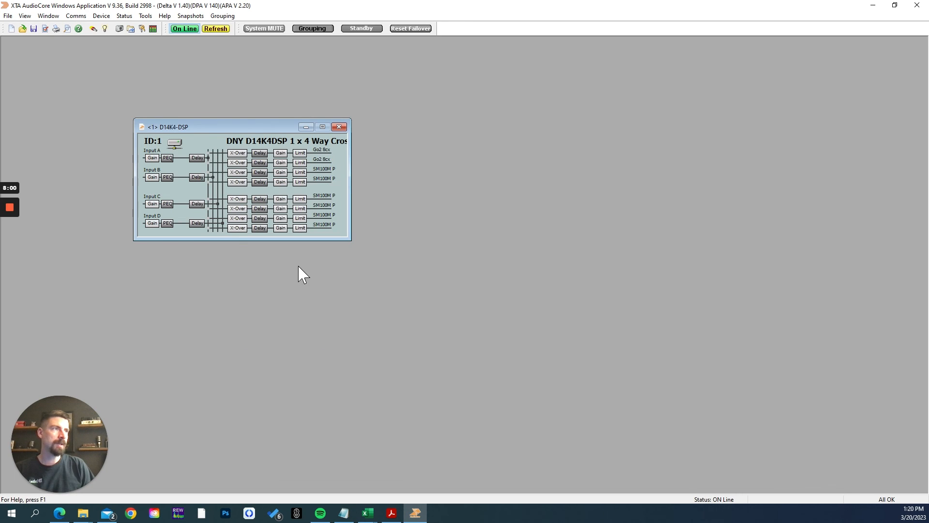
mouse_move(326, 169)
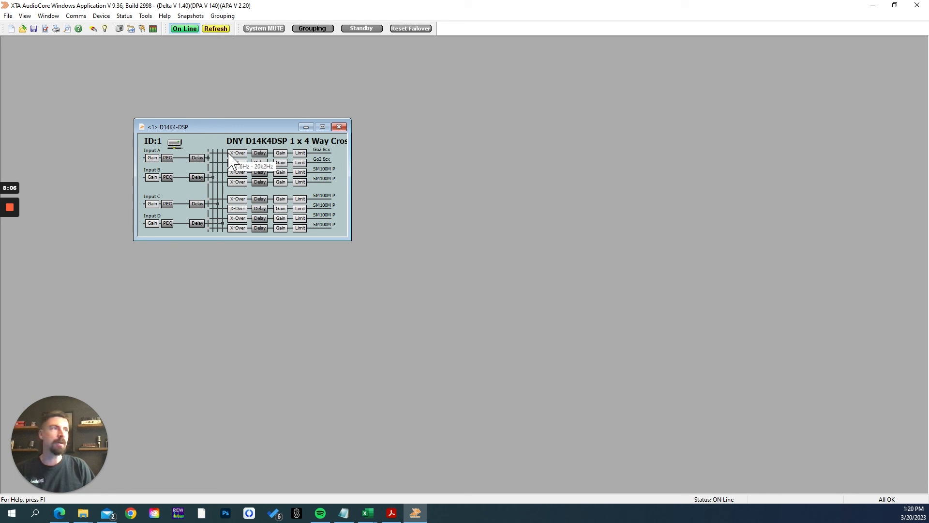
mouse_move(251, 180)
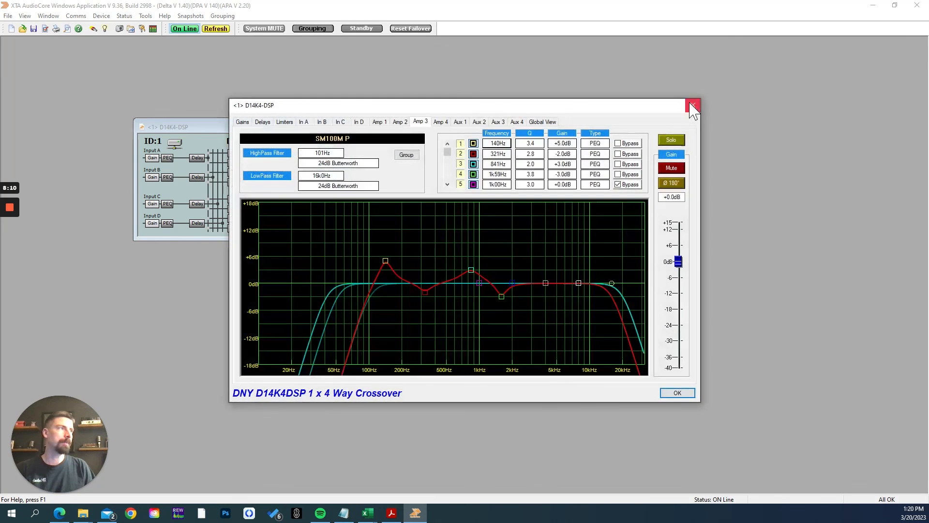
- Close the Amp 3 editor and load the SH46 Biamp preset onto outputs 3 and 4
click(692, 106)
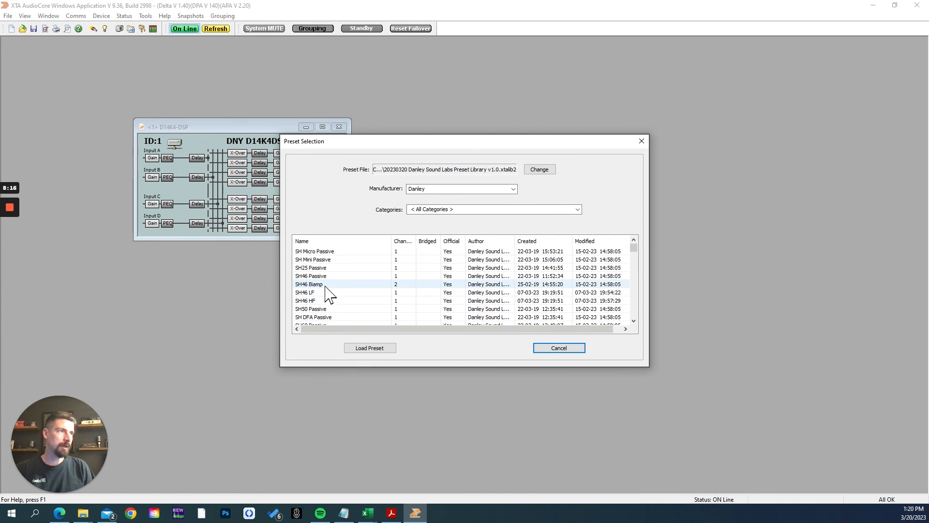
click(369, 348)
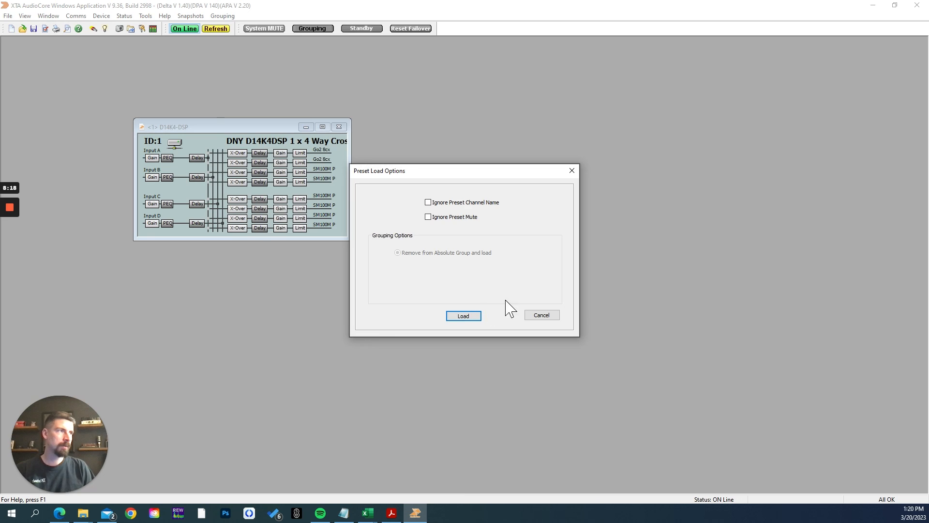
click(463, 314)
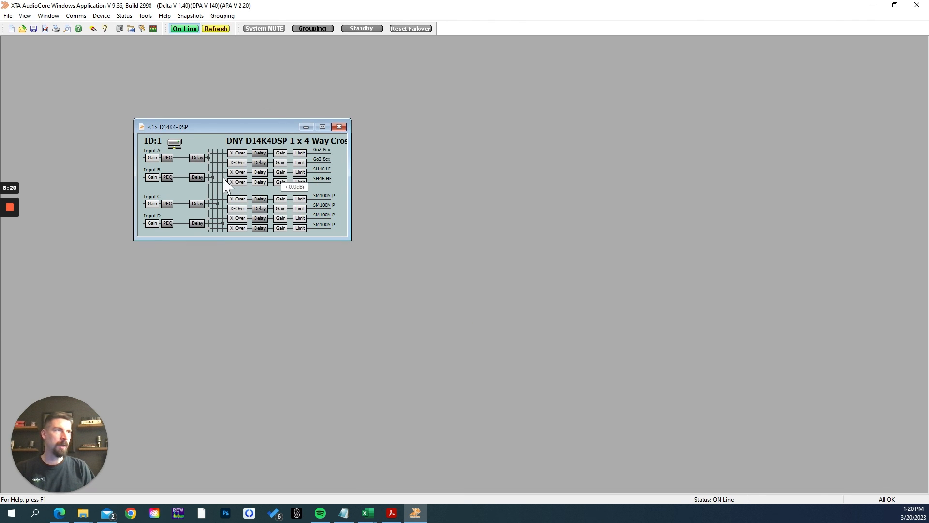
mouse_move(323, 172)
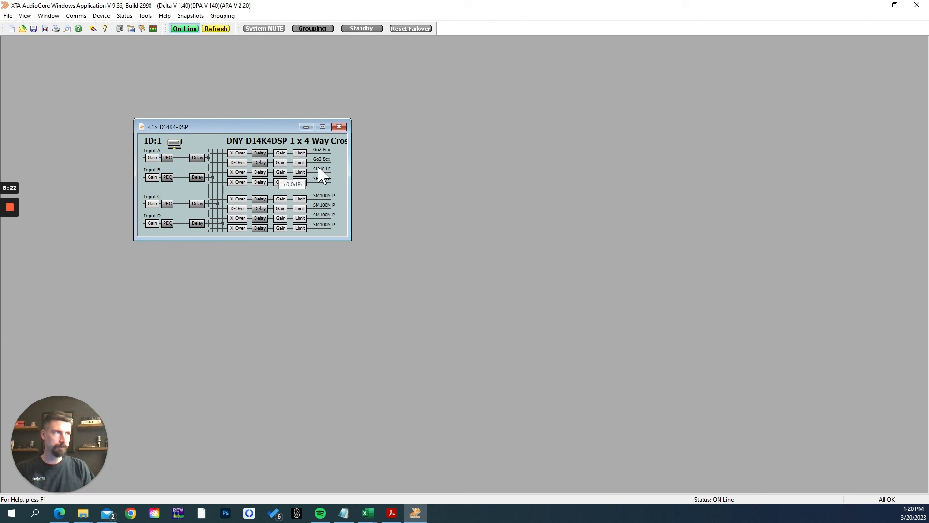
mouse_move(341, 175)
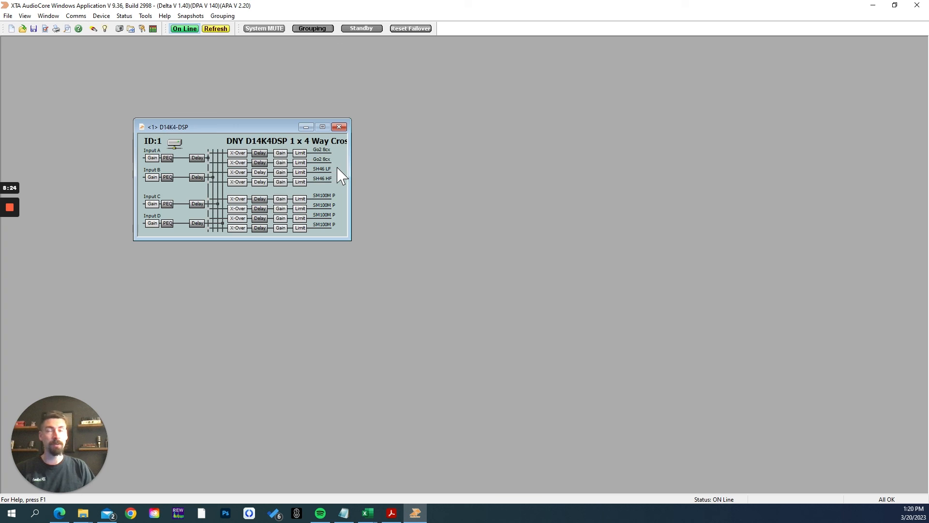
mouse_move(335, 186)
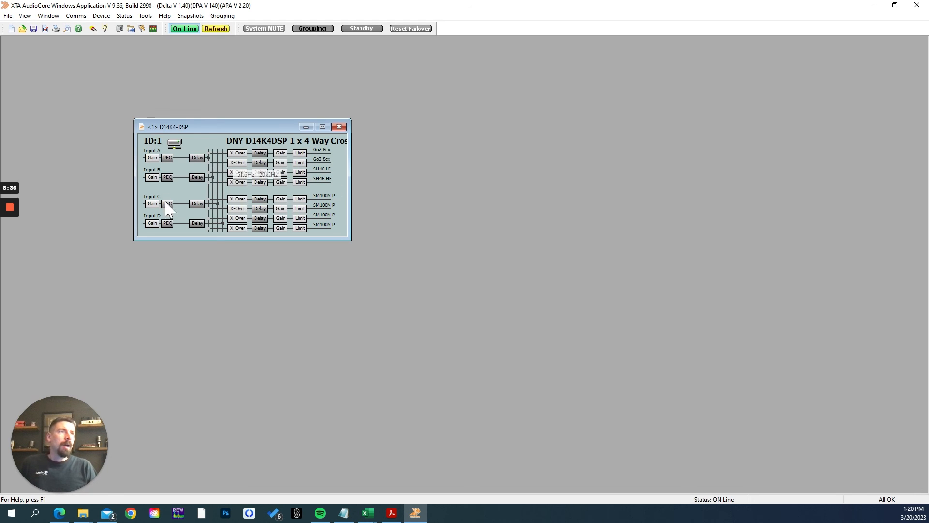
mouse_move(290, 266)
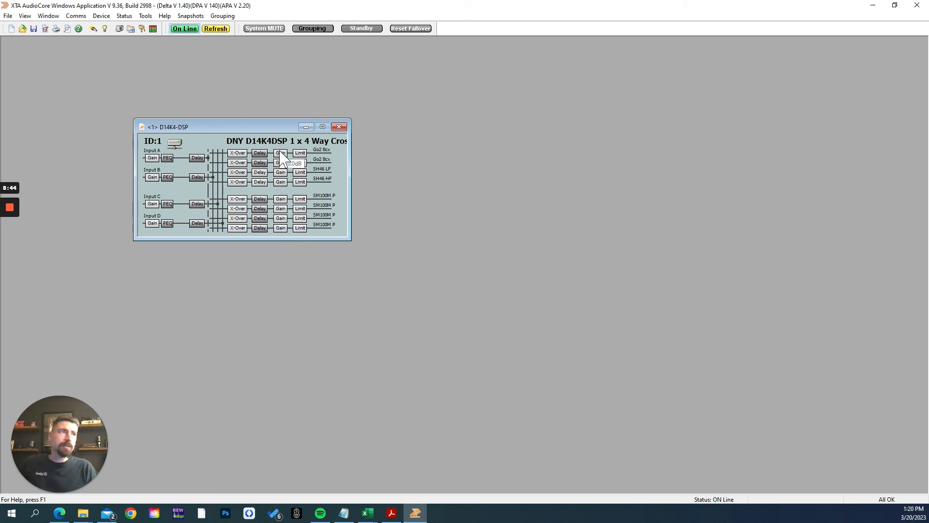
drag(207, 126, 240, 126)
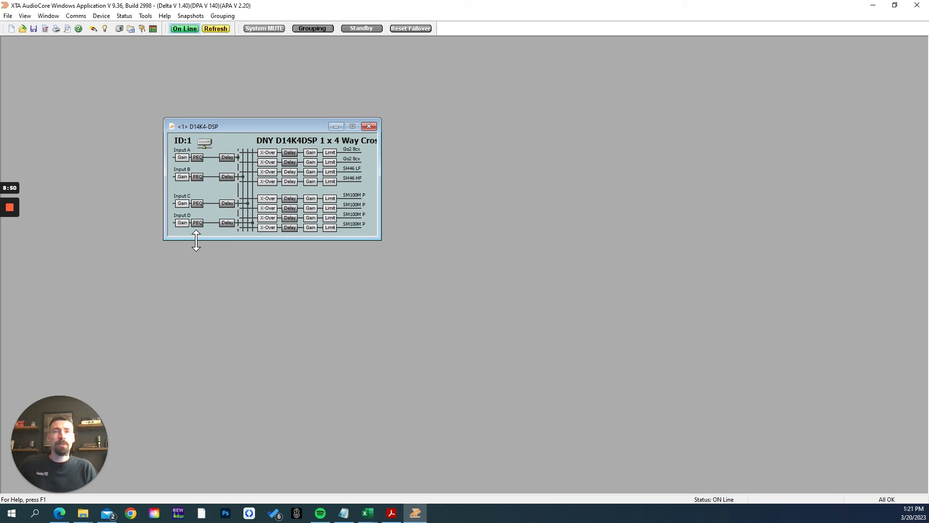
mouse_move(113, 232)
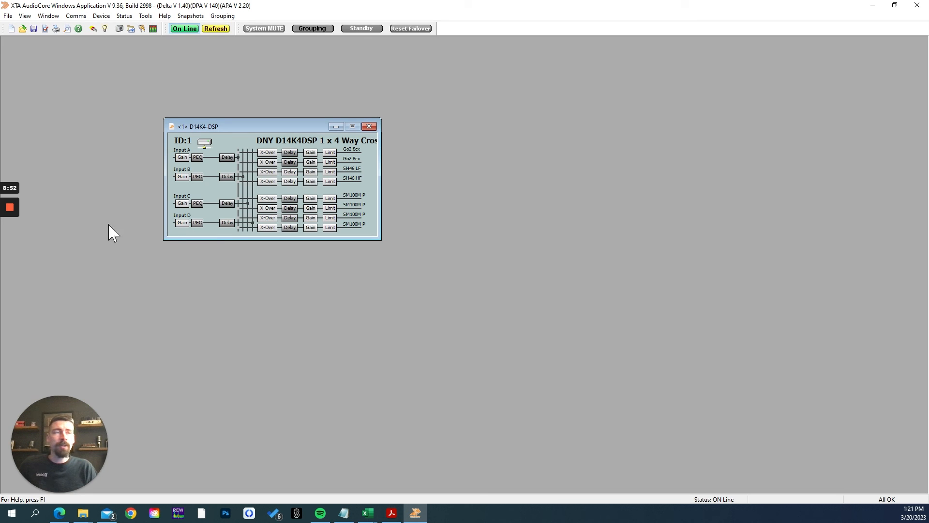